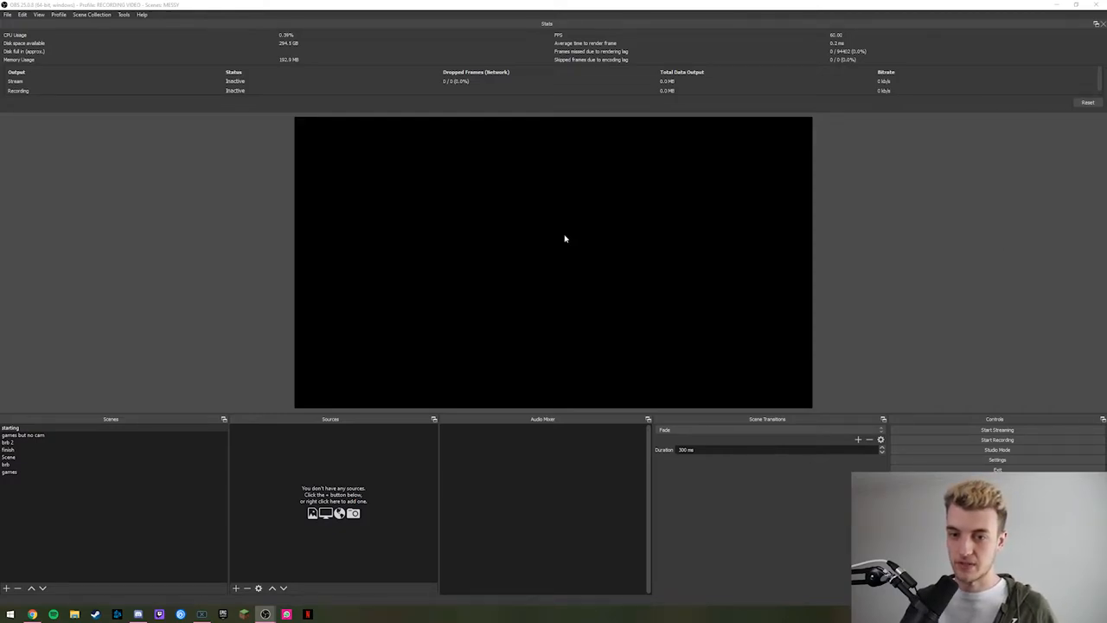
- Switch to the STREAMING SCENES collection and browse its STREAM scenes
click(26, 434)
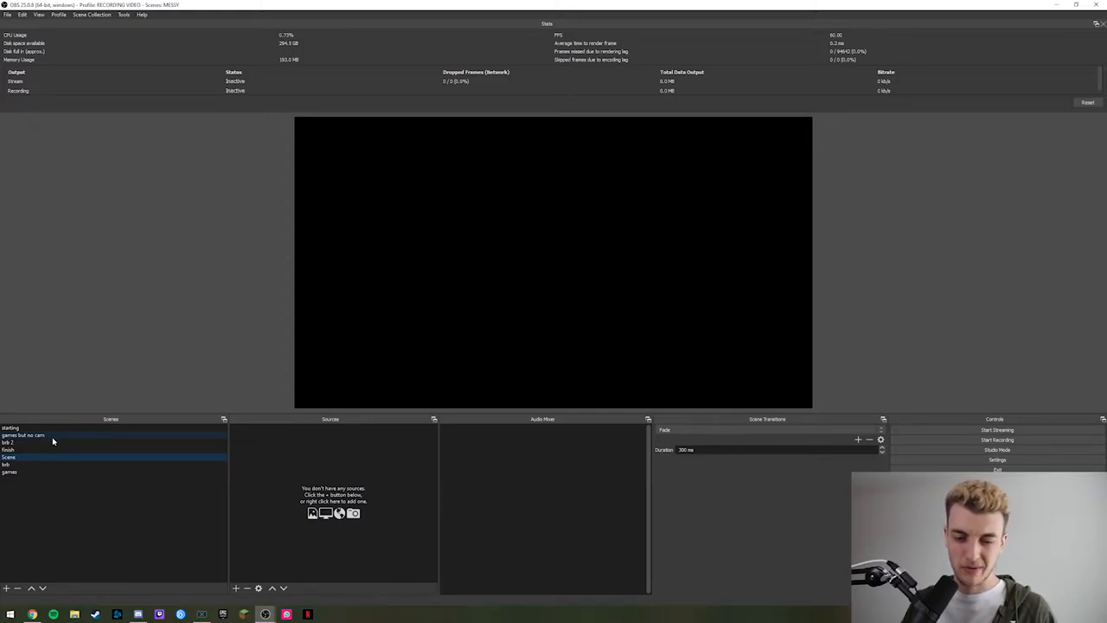
click(154, 457)
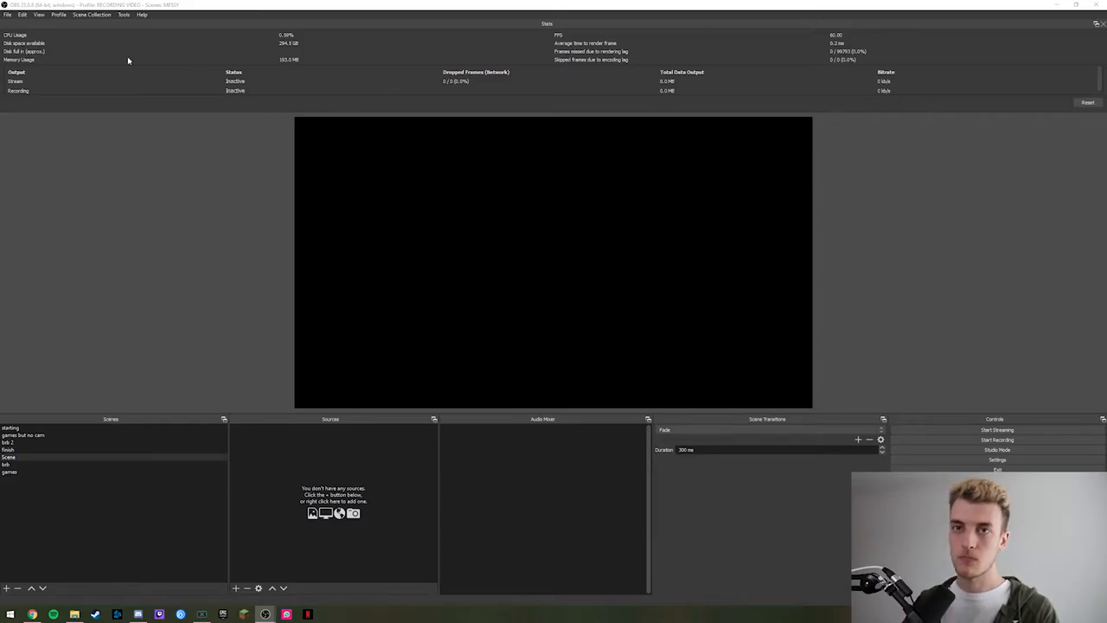
click(92, 14)
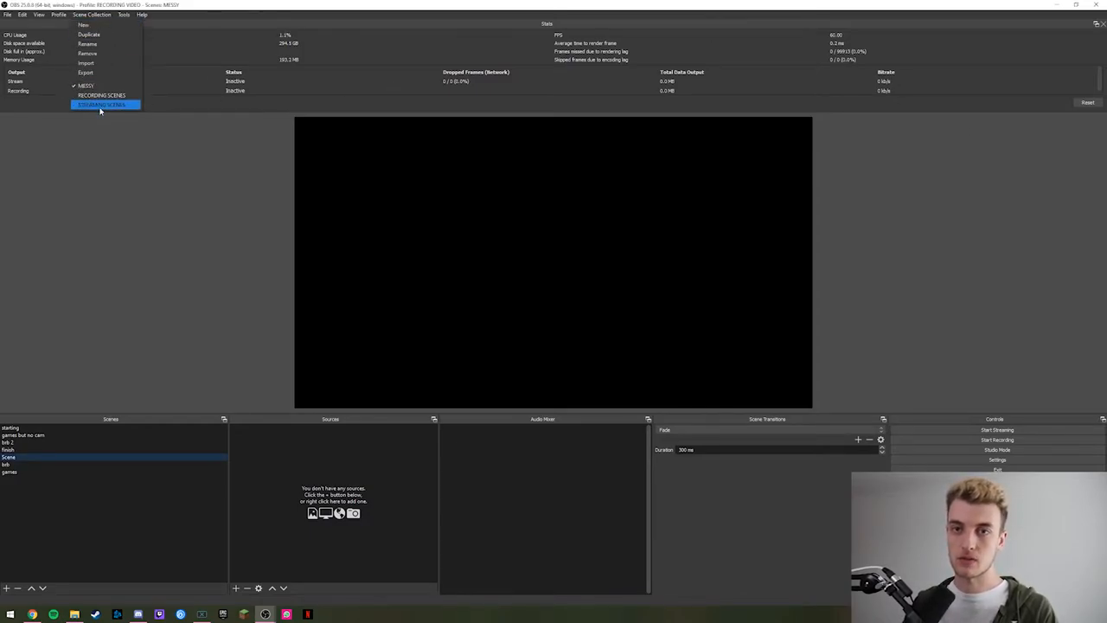
click(104, 105)
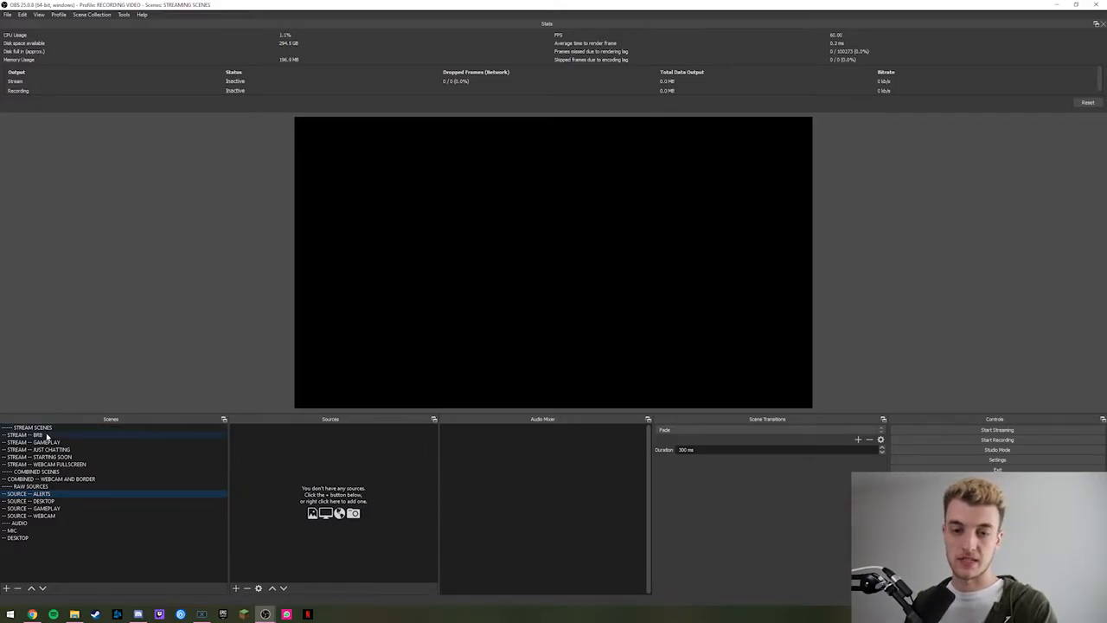
click(48, 456)
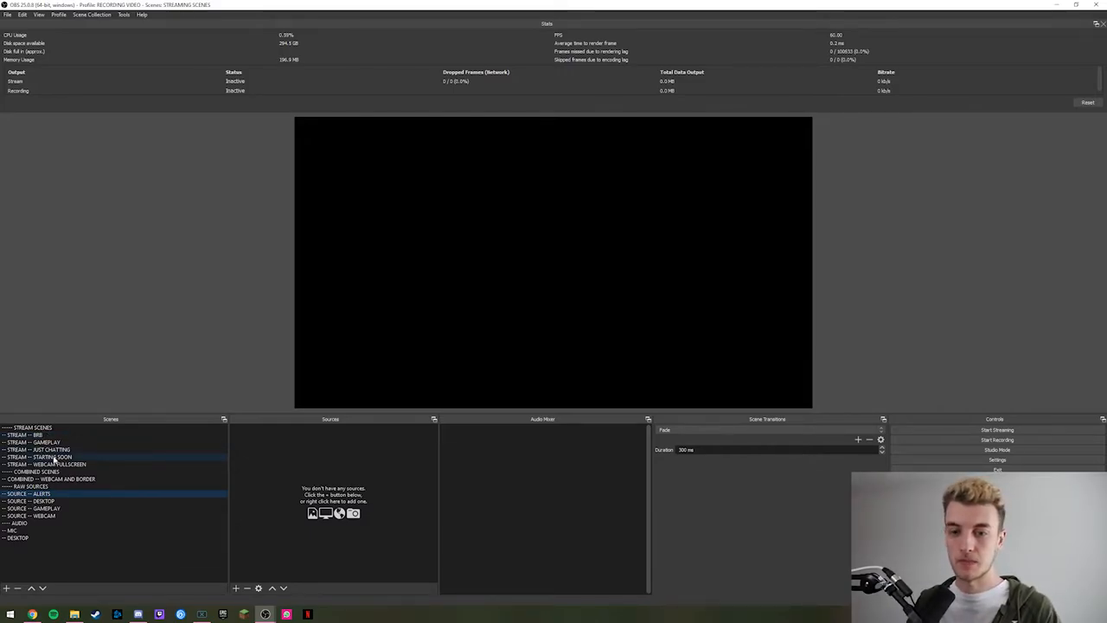
click(52, 477)
text(----)
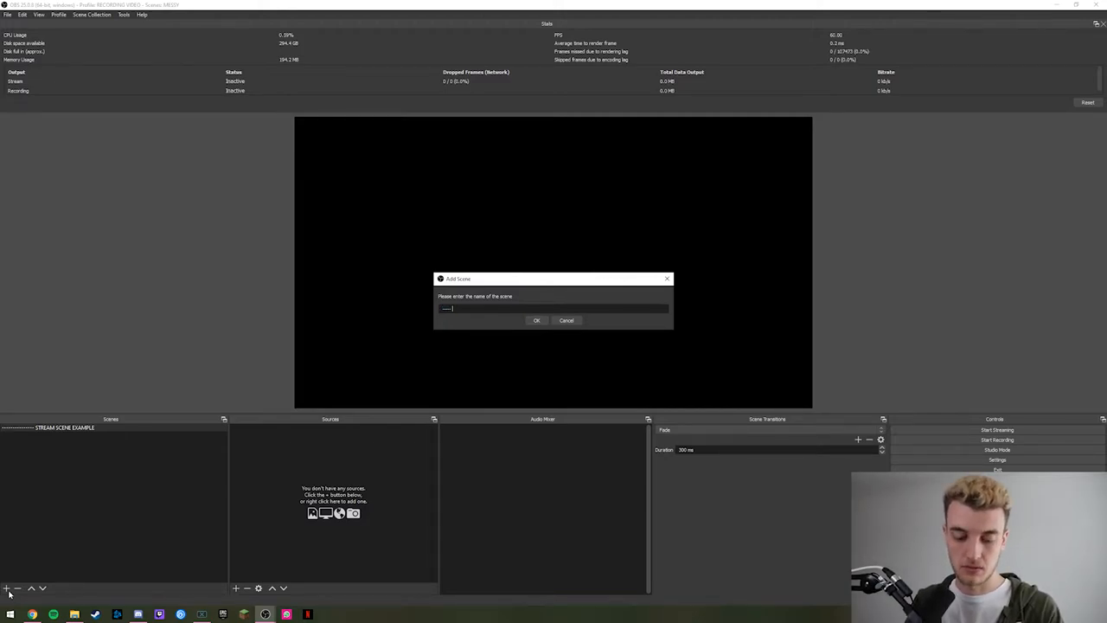
- Add a scene named STREAM ONLY GAMEPLAY to the collection
text(s)
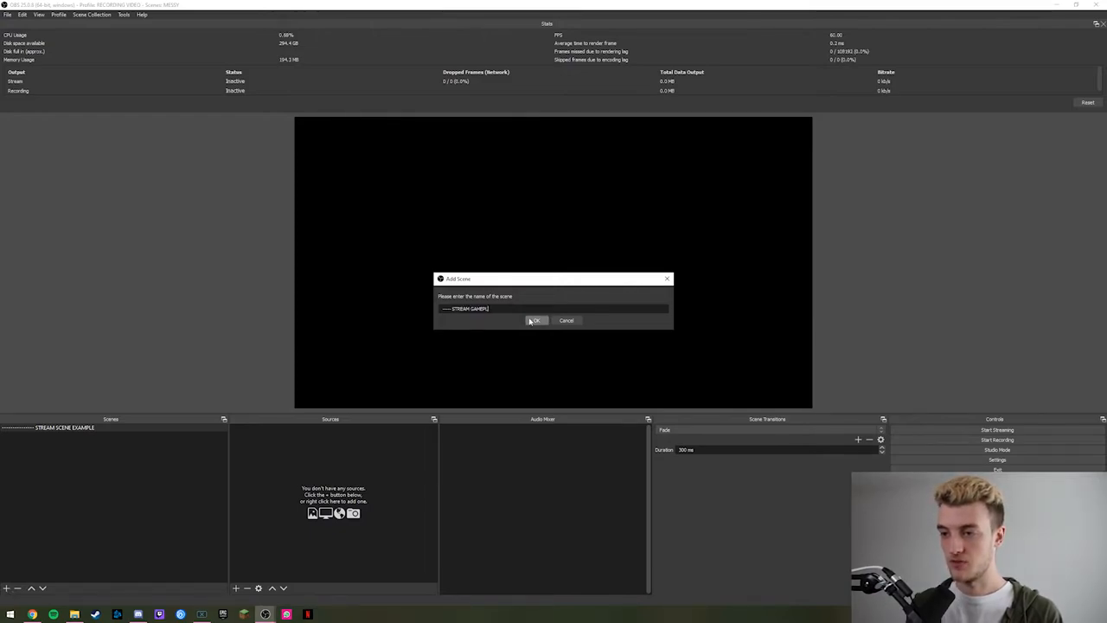
click(536, 320)
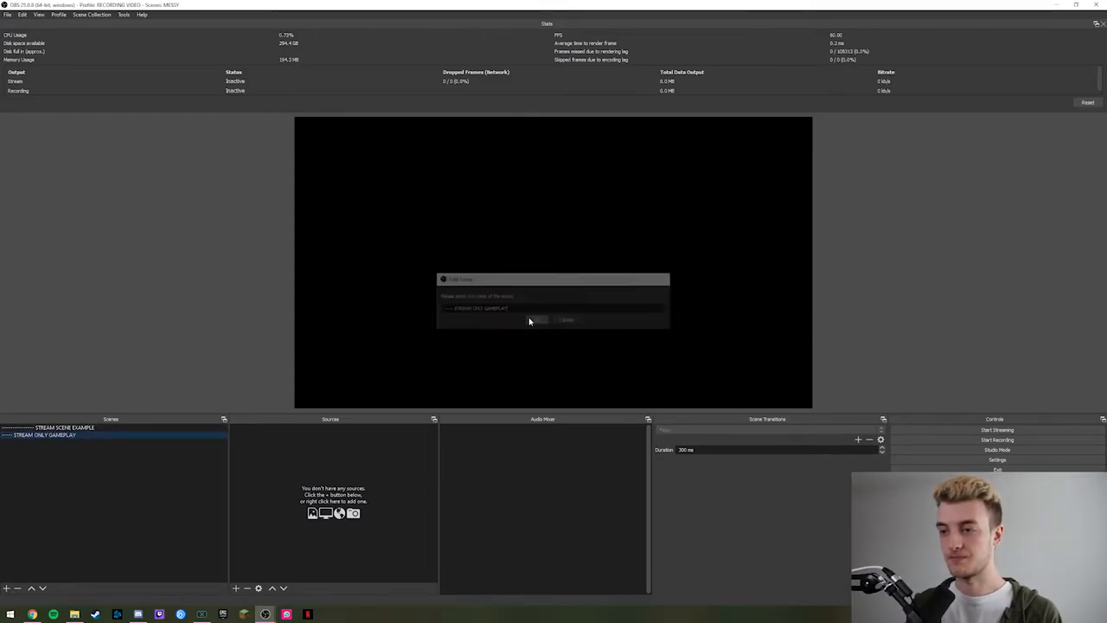
click(534, 320)
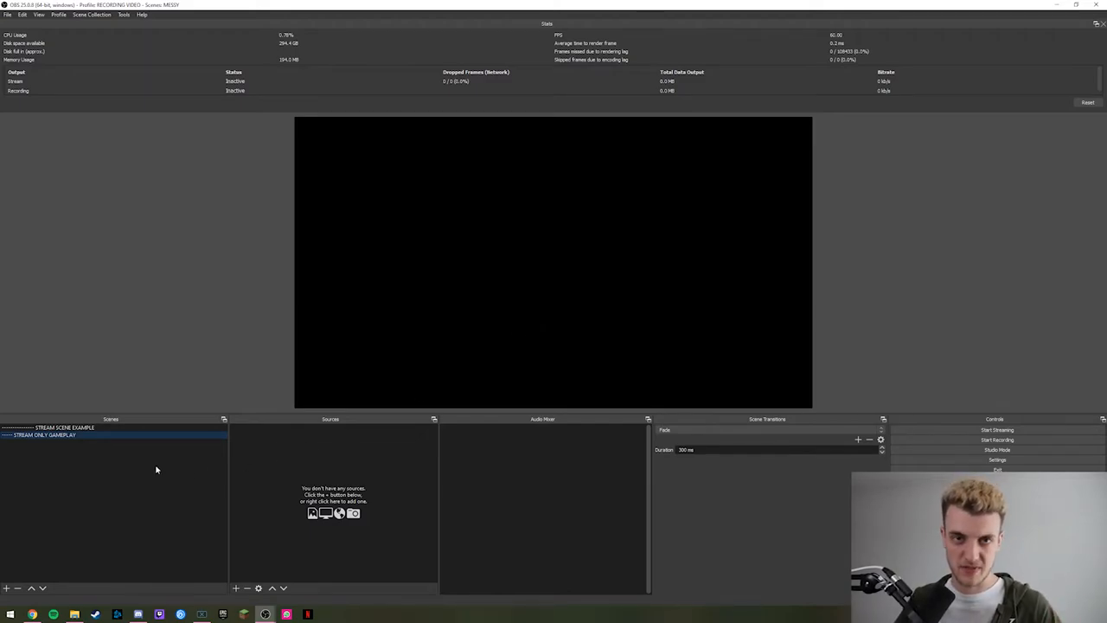
click(7, 588)
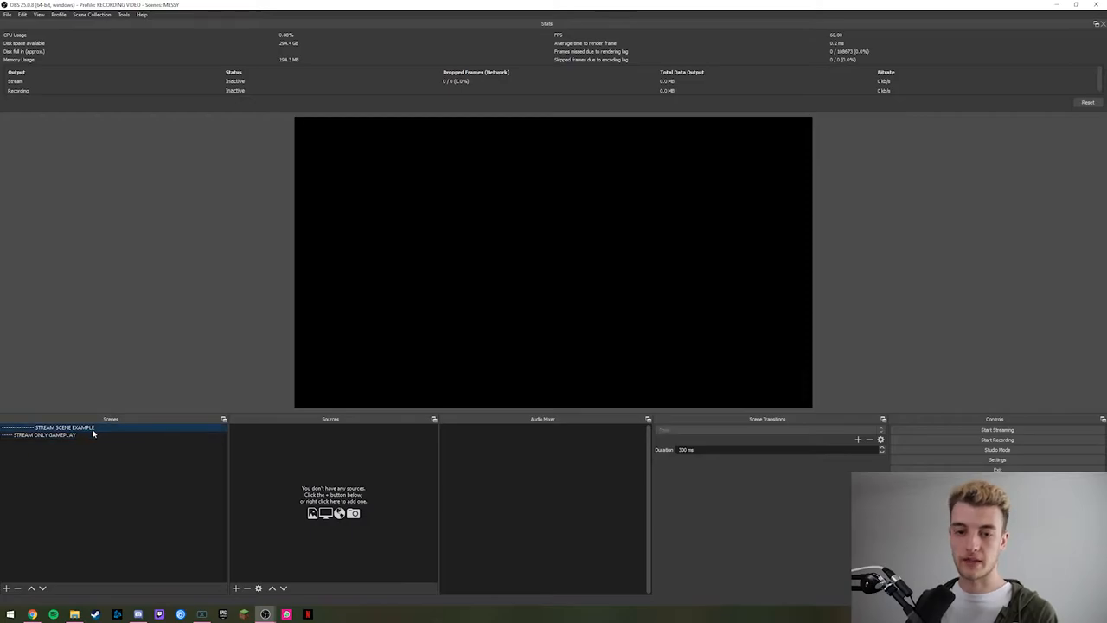
- Add a scene named STREAM SCENE INPUTS and start naming another scene
click(7, 588)
text(------------ STREAM SCENE INPUTS)
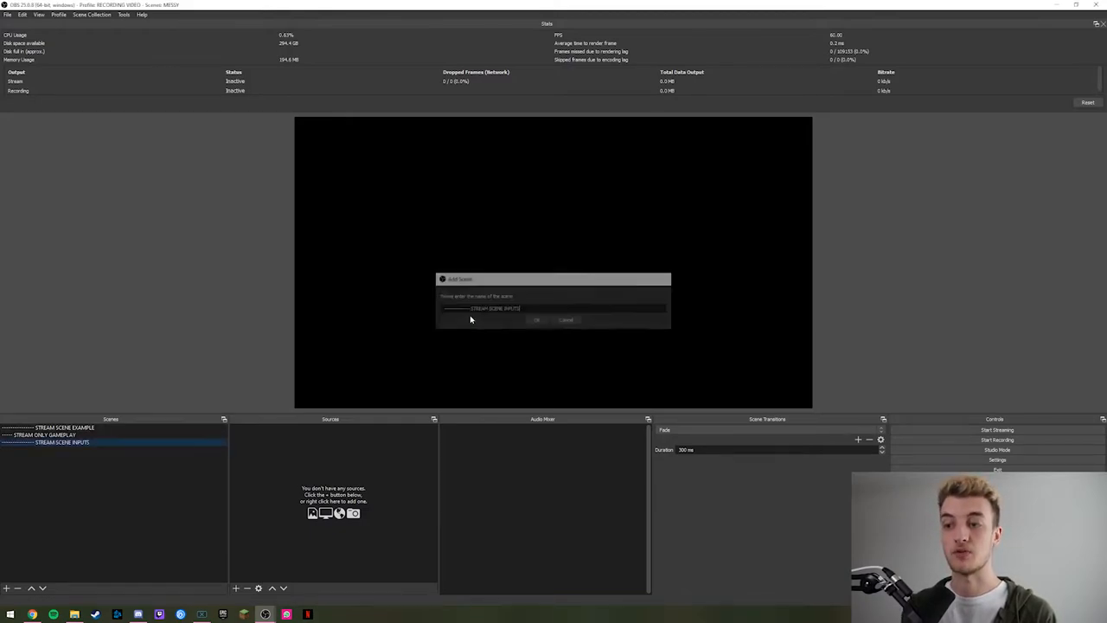
click(536, 320)
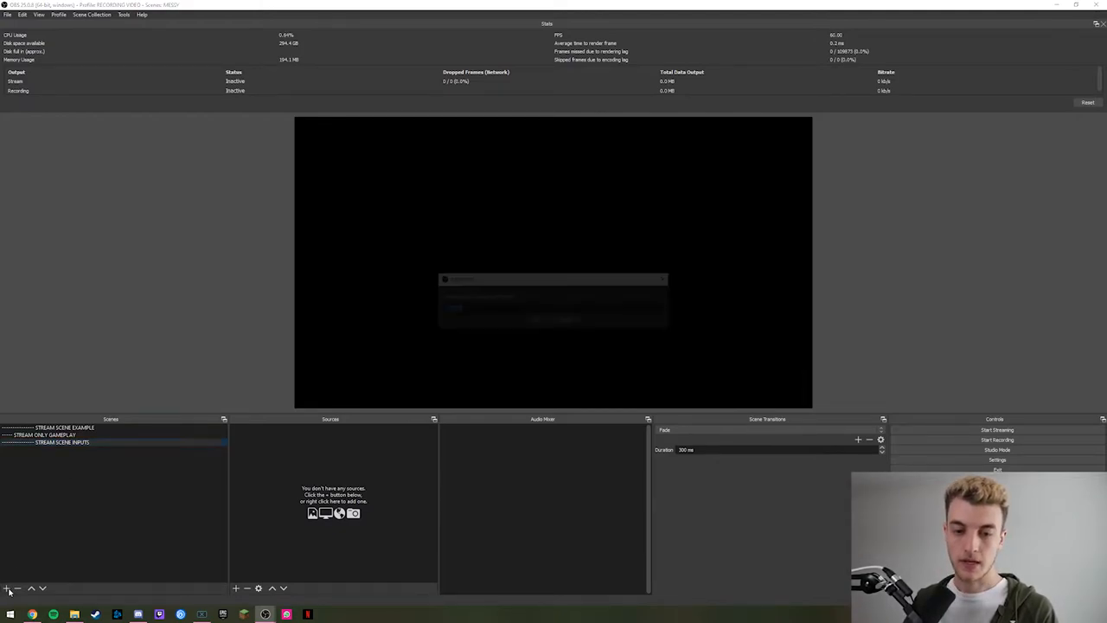
click(7, 588)
text(---- GAMEPLAY S)
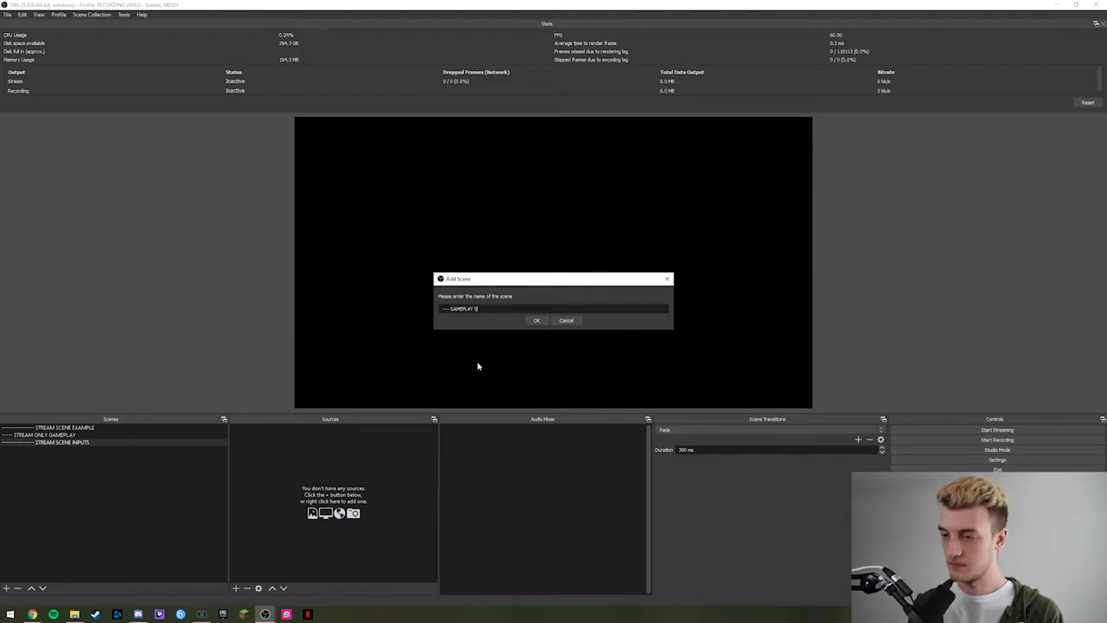
- Add a scene named GAMEPLAY SCENE and review the source creation dialog without adding
click(536, 320)
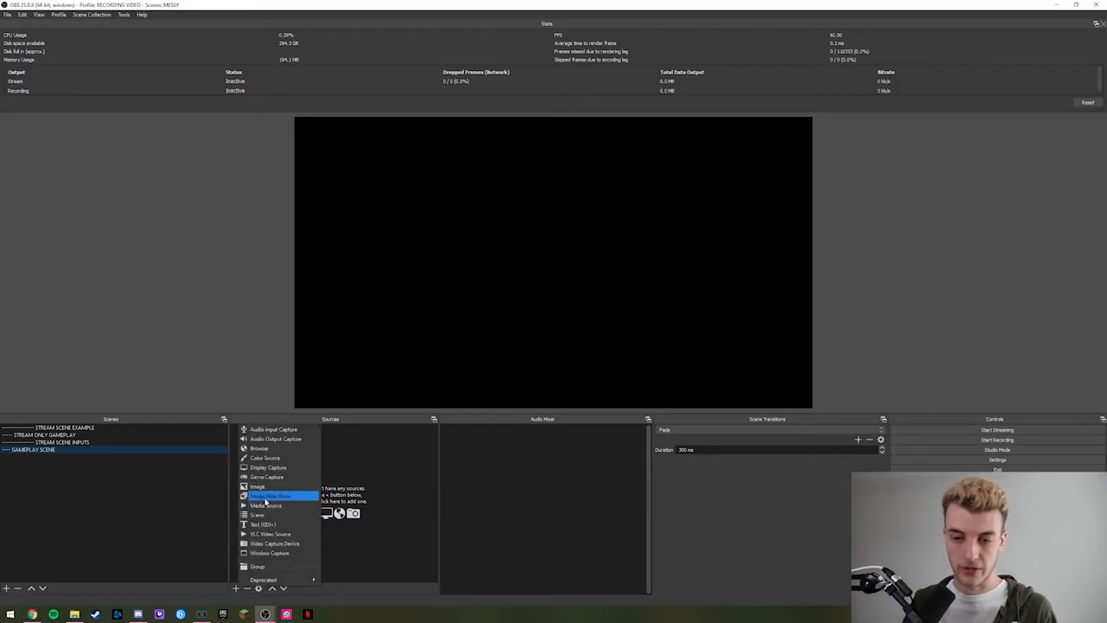
click(266, 494)
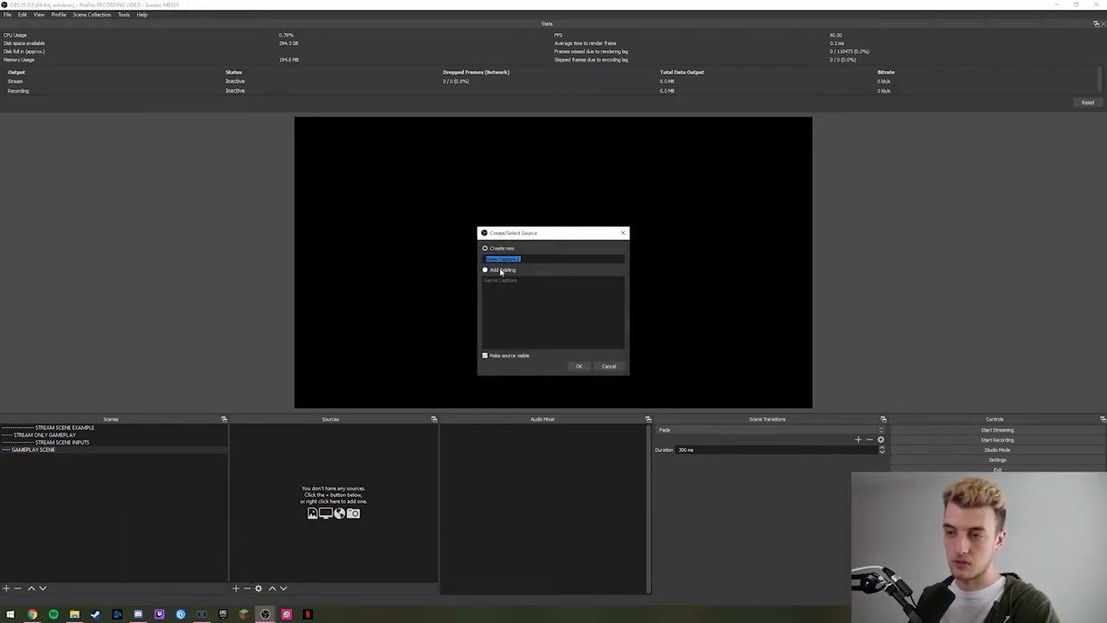
click(609, 366)
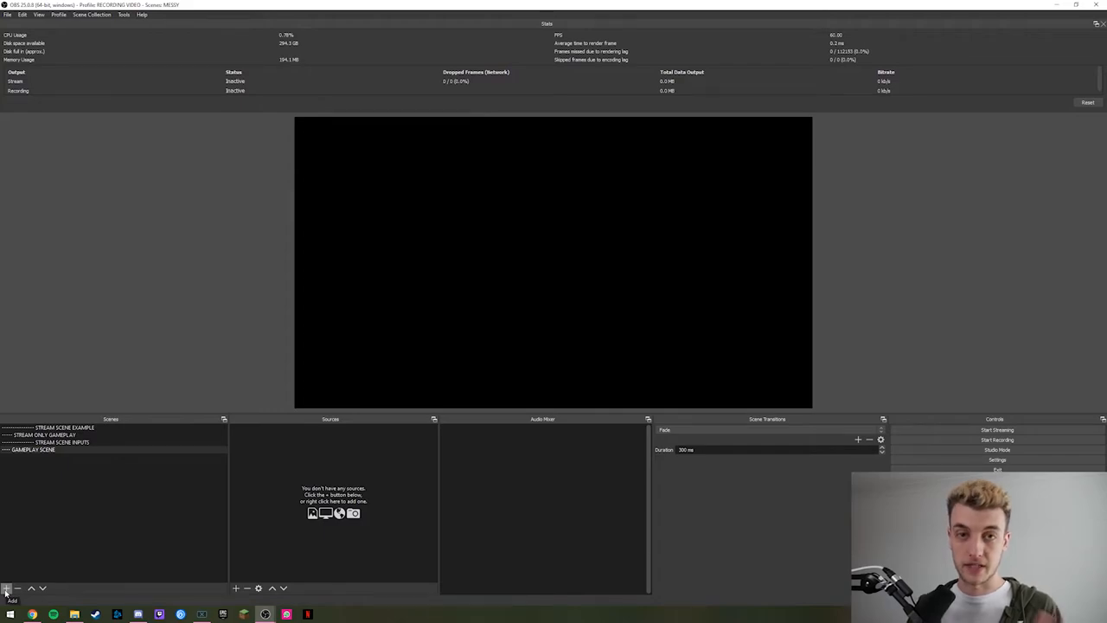
- Add a scene named CAMERA SOURCE to the collection
click(7, 588)
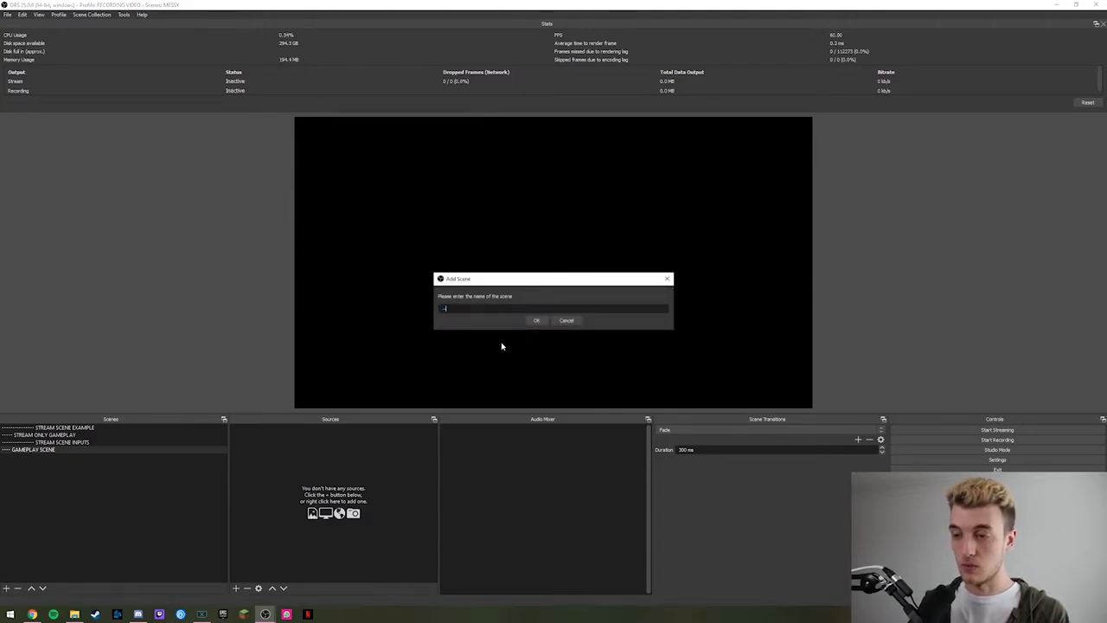
text(CAMERA)
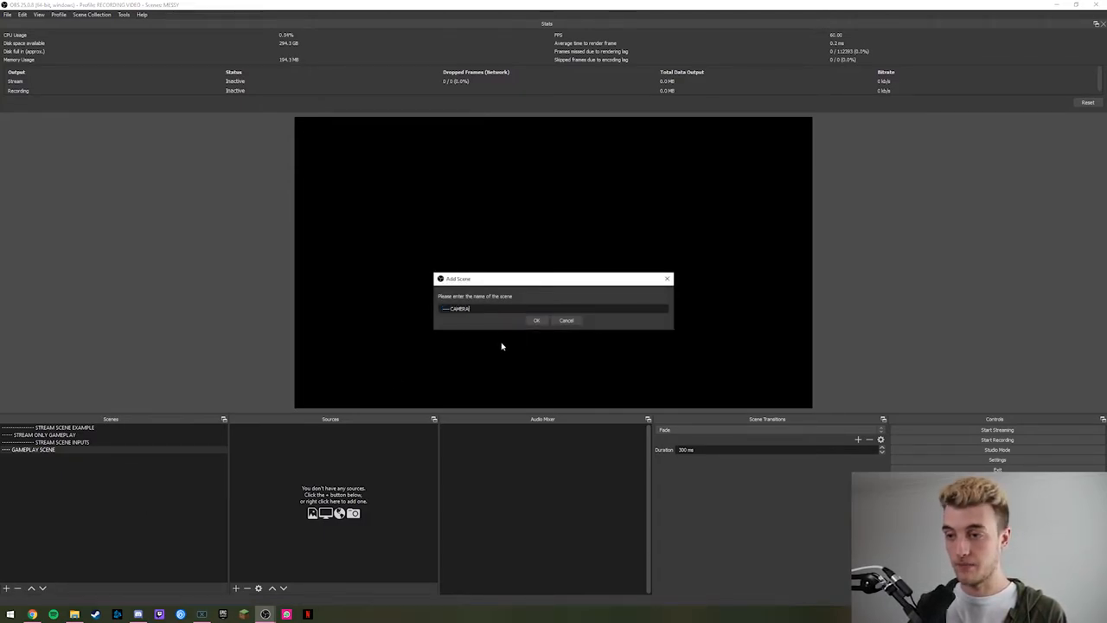
click(536, 320)
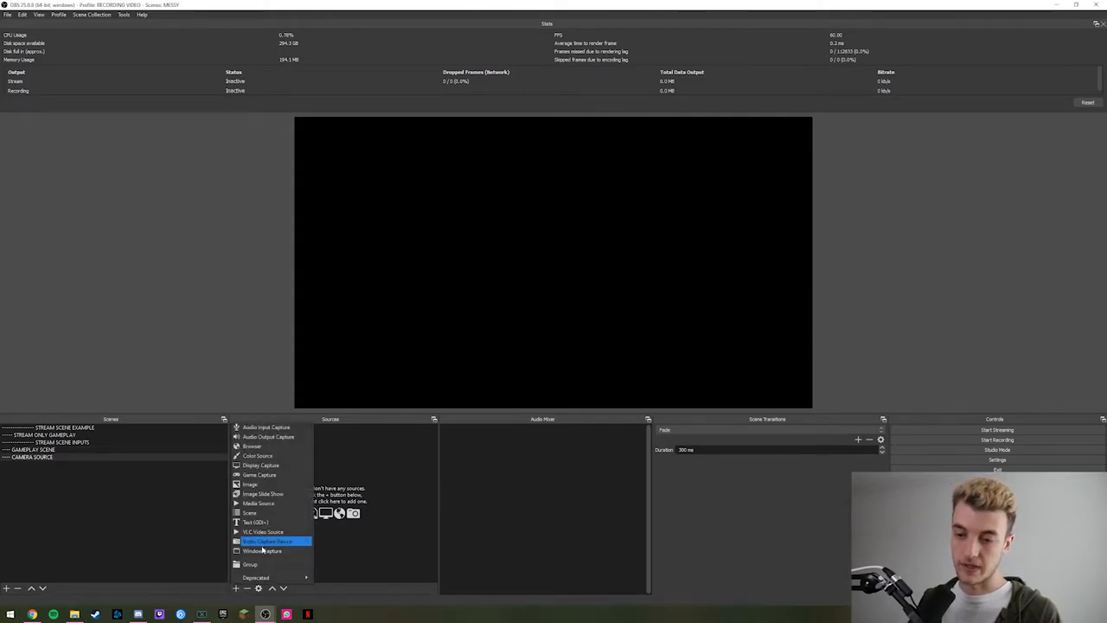
- Add the existing Video Capture Device to CAMERA SOURCE so it shows the webcam feed
click(267, 540)
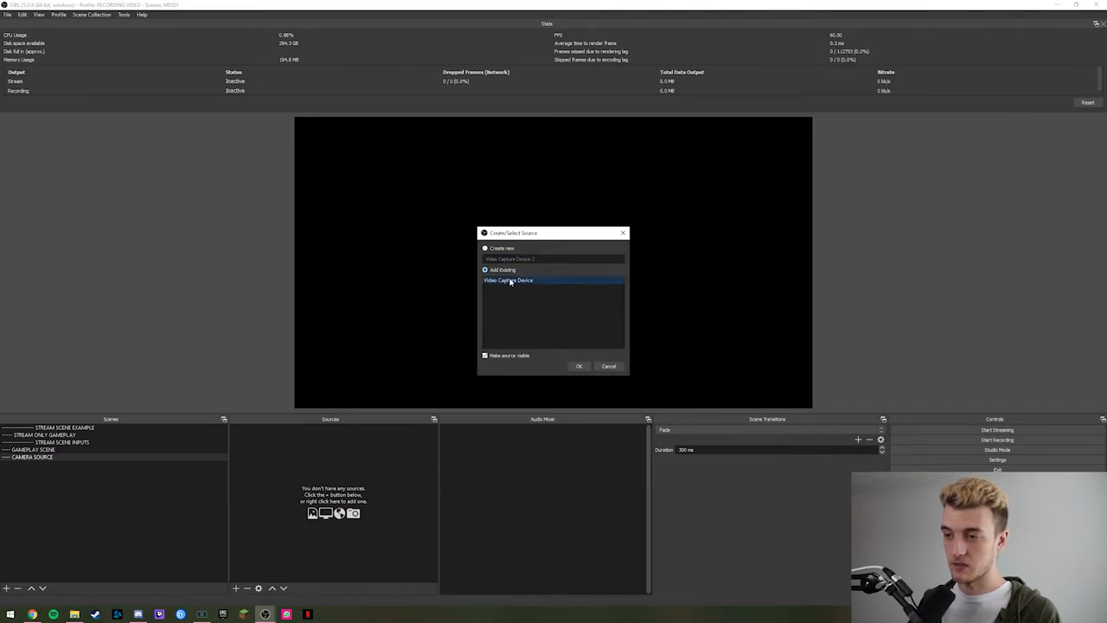
click(609, 366)
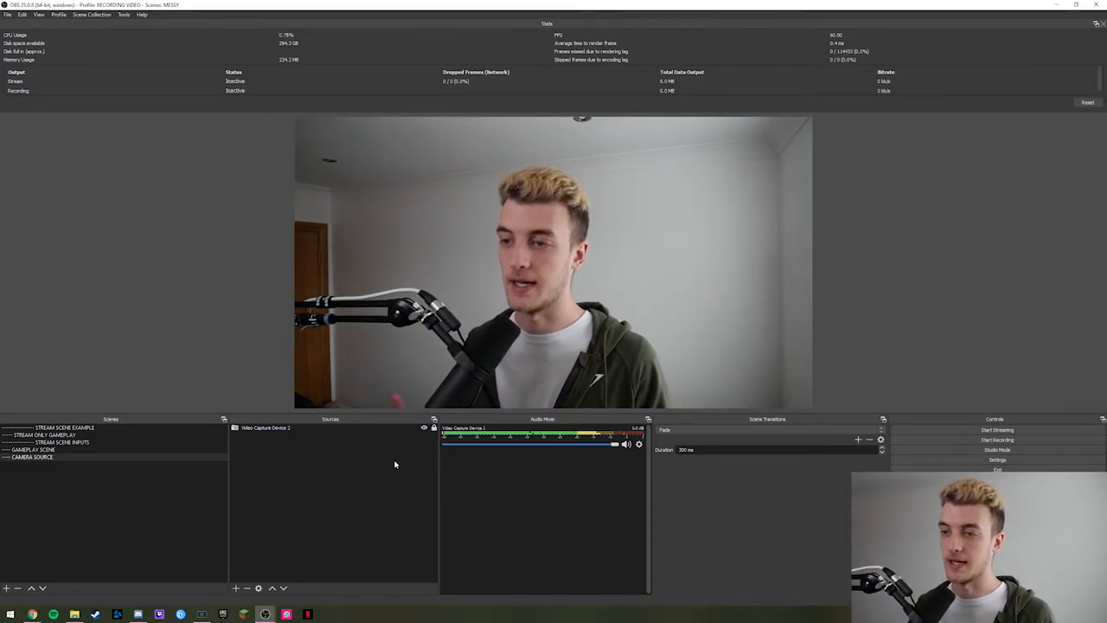
click(33, 456)
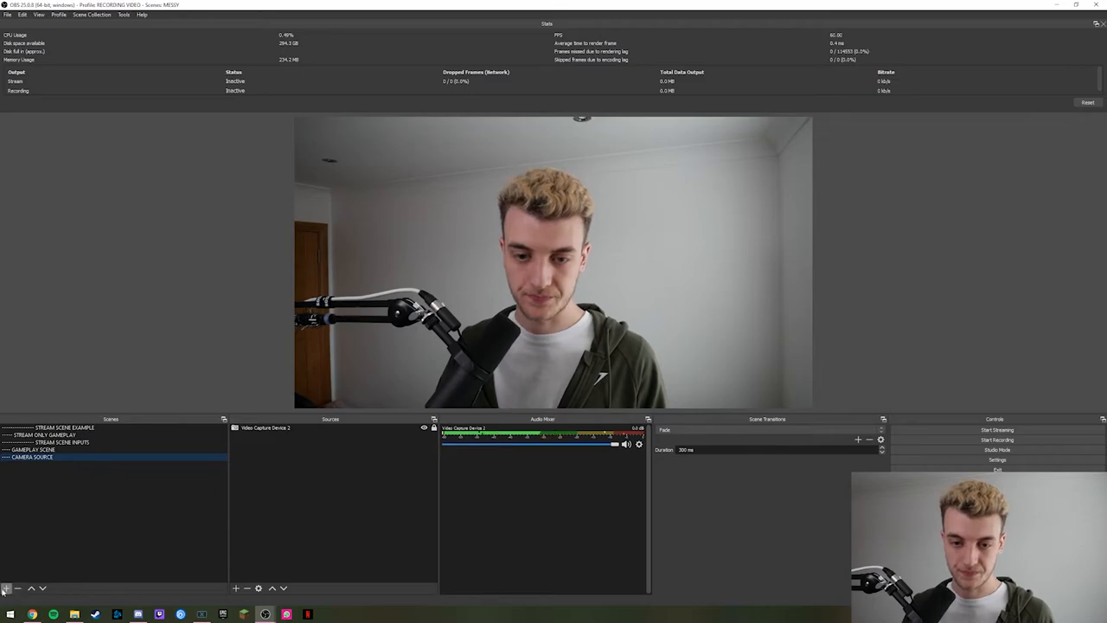
click(7, 588)
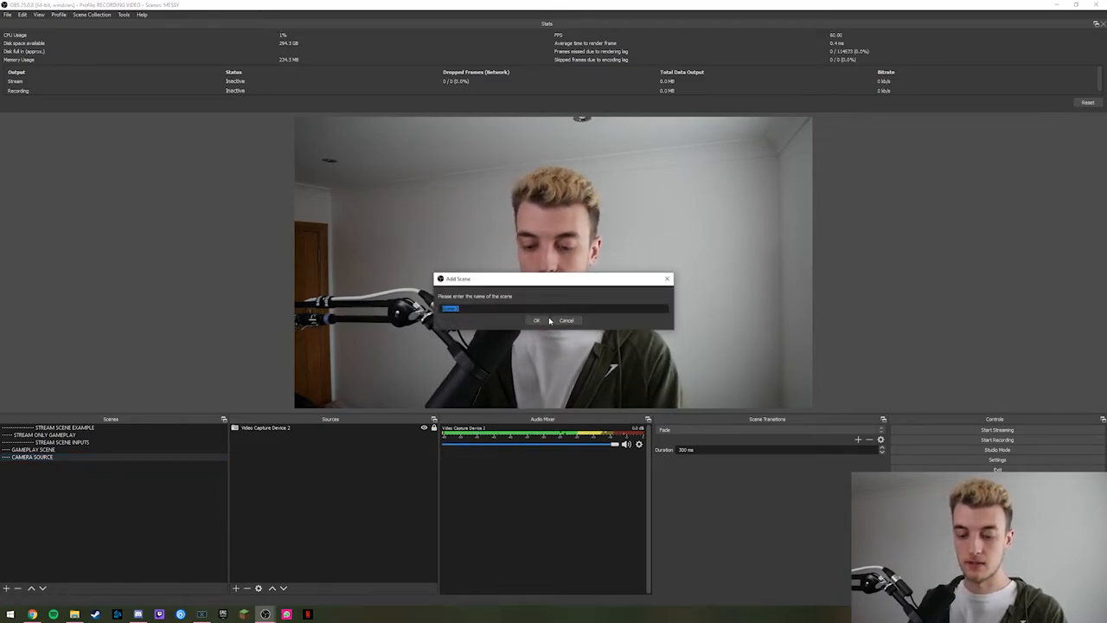
- Add a scene named ALERTS SOURCE and review existing sources without adding one
text(ALER)
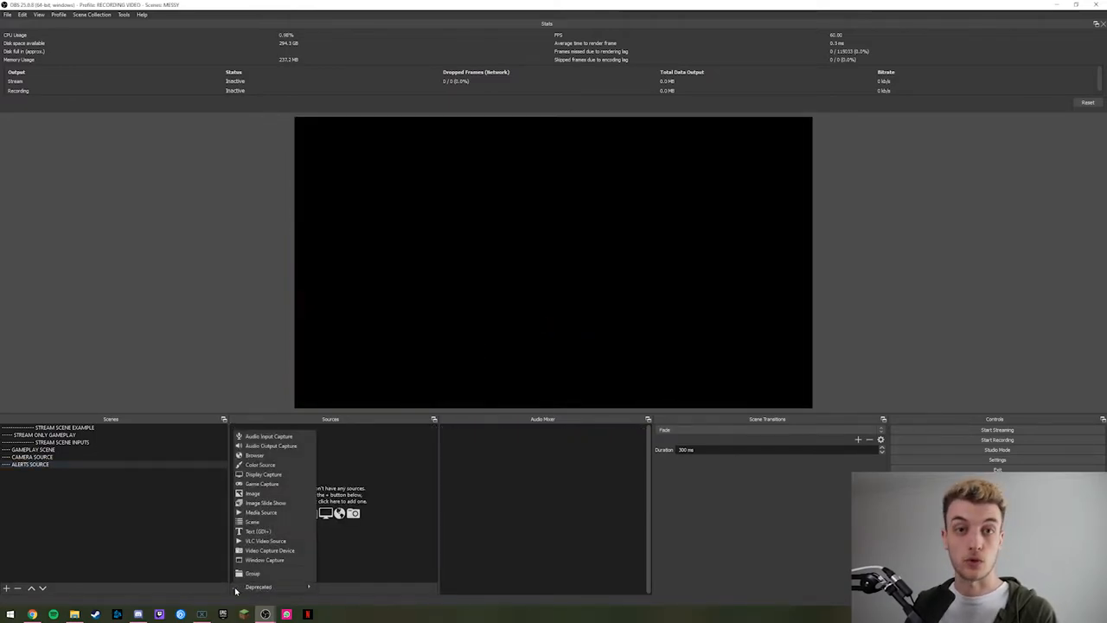
click(254, 455)
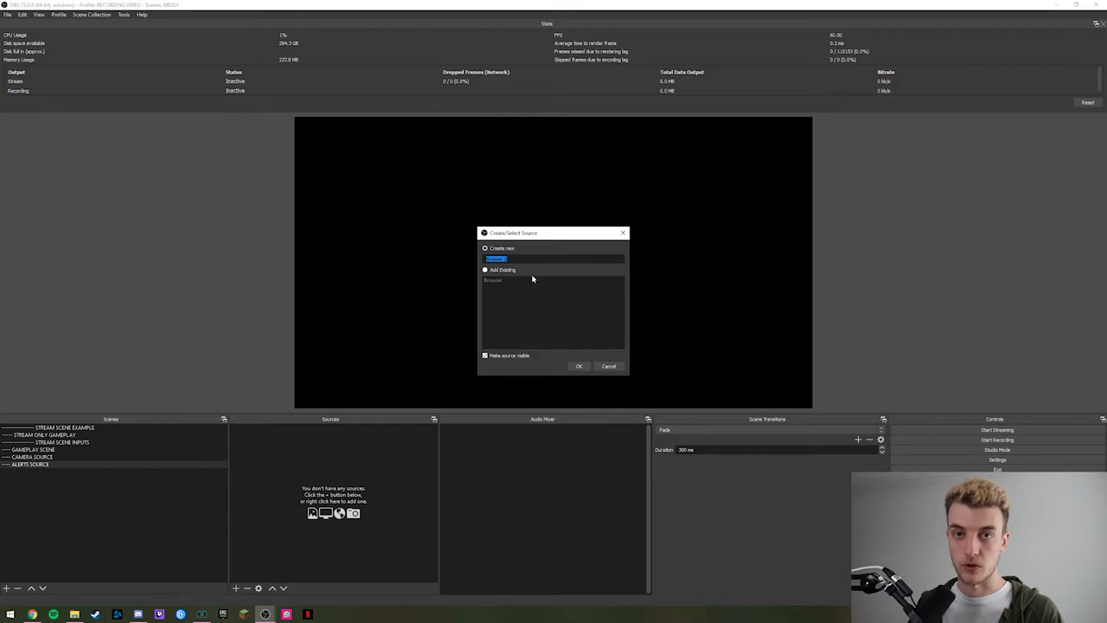
click(493, 280)
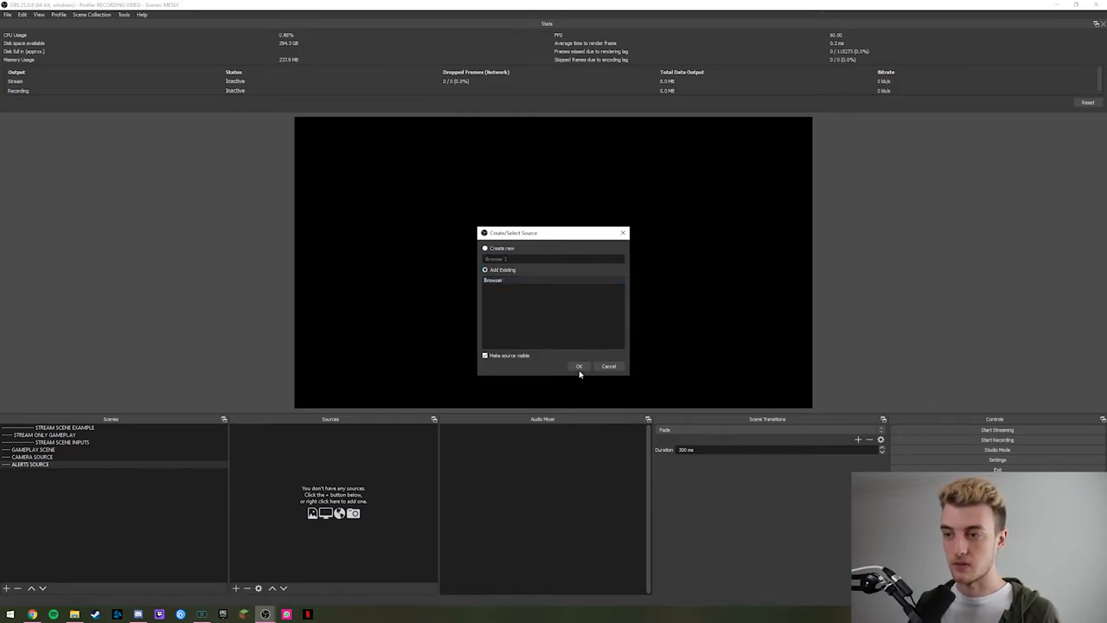
click(609, 366)
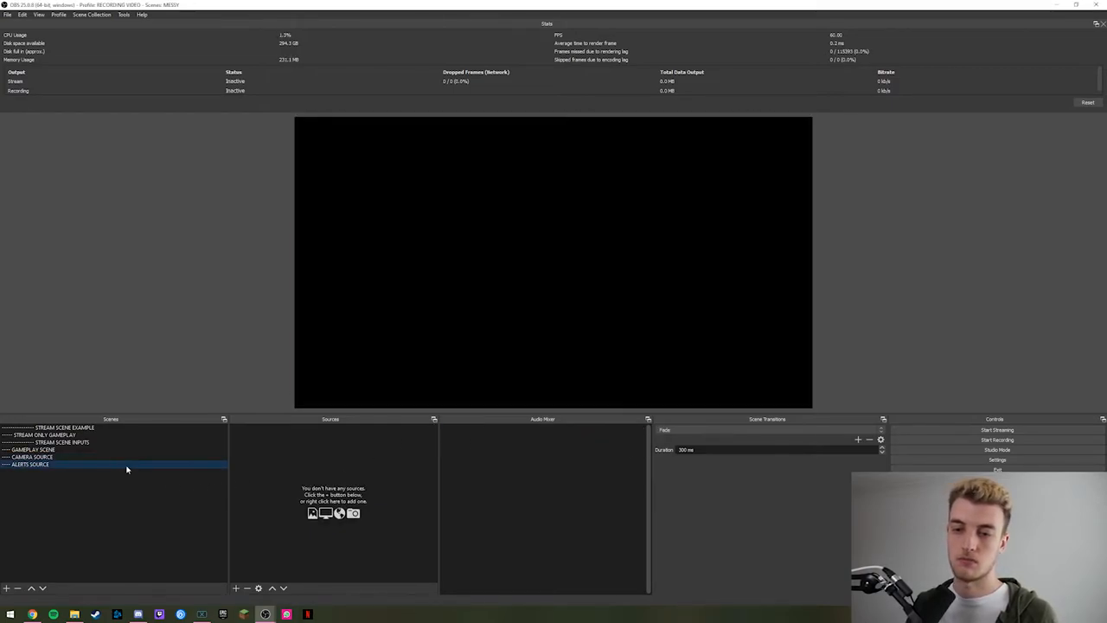
- Create a new Browser source in ALERTS SOURCE with its default settings
click(235, 588)
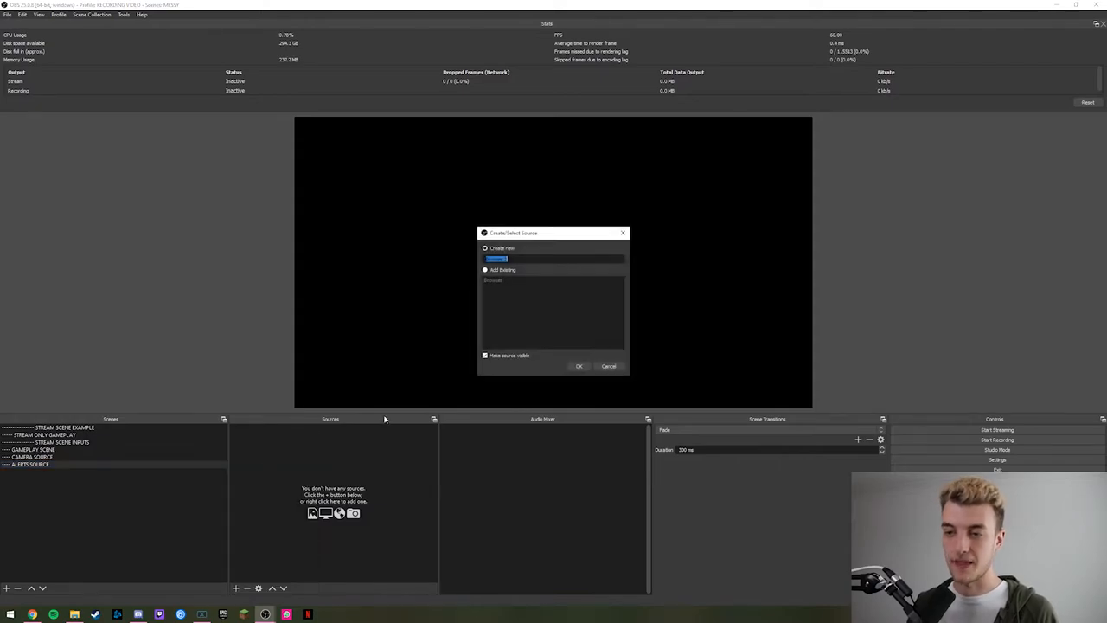
click(577, 365)
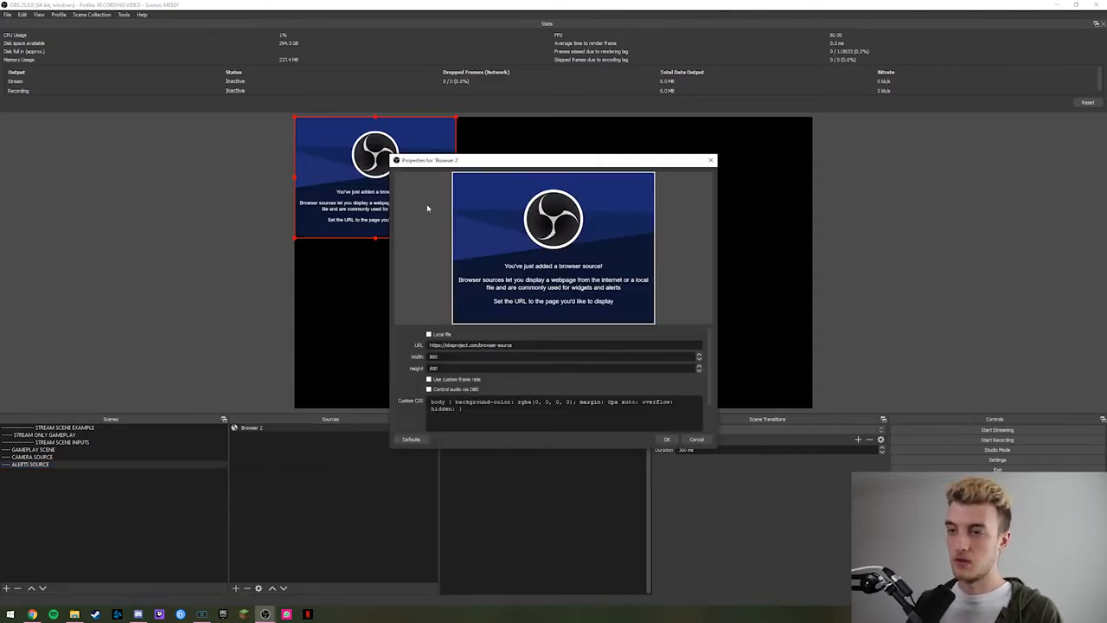
click(665, 439)
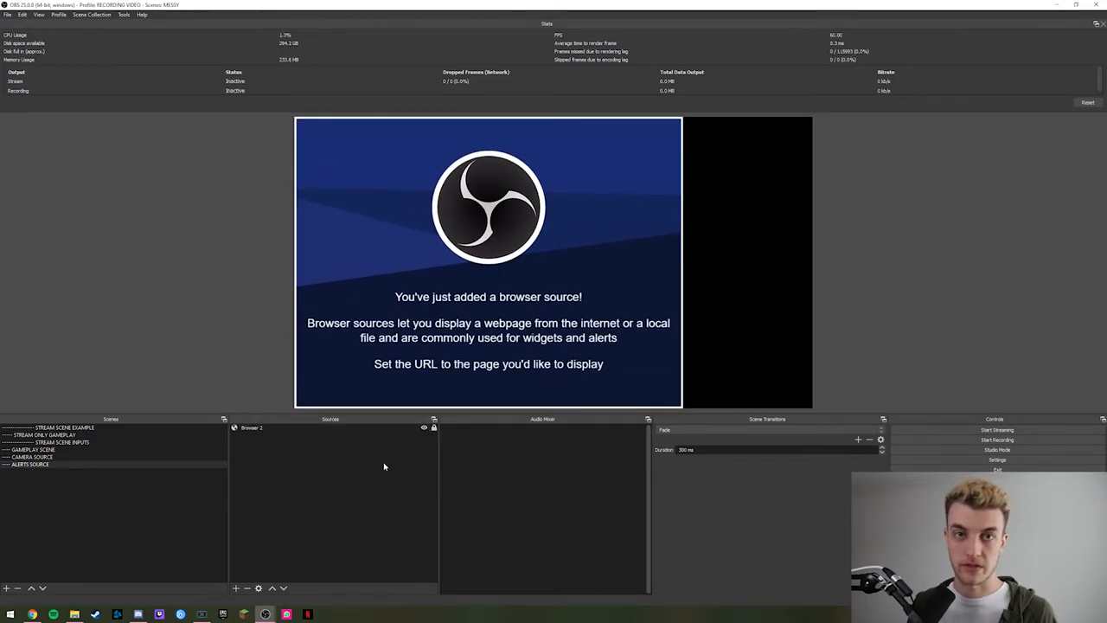
click(49, 434)
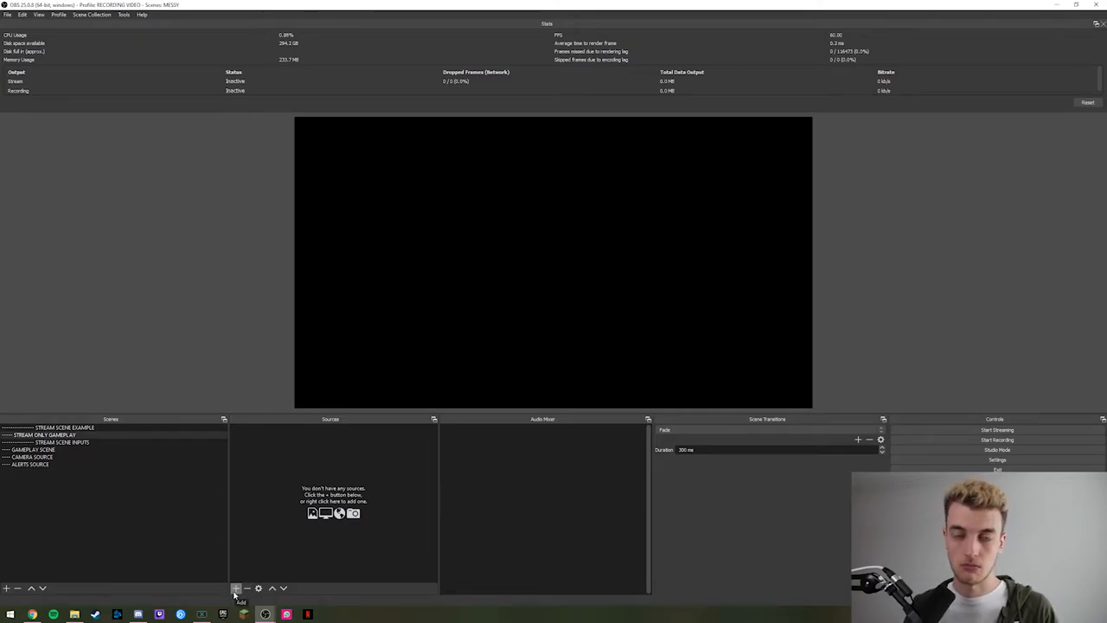
- Nest the existing CAMERA SOURCE and GAMEPLAY SCENE scenes inside STREAM ONLY GAMEPLAY
click(236, 587)
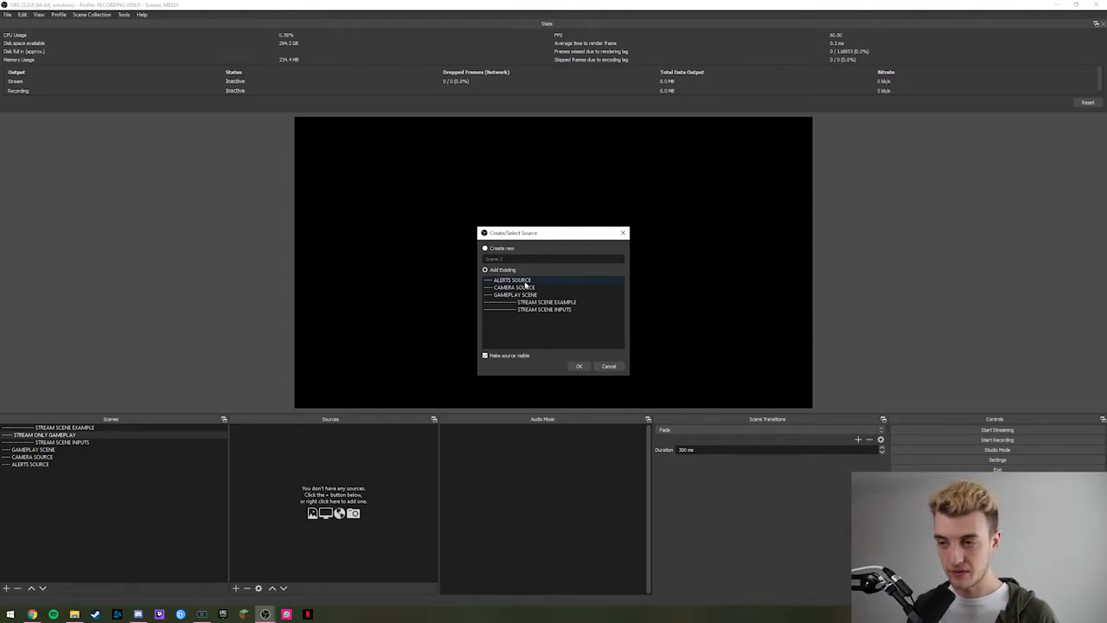
click(546, 301)
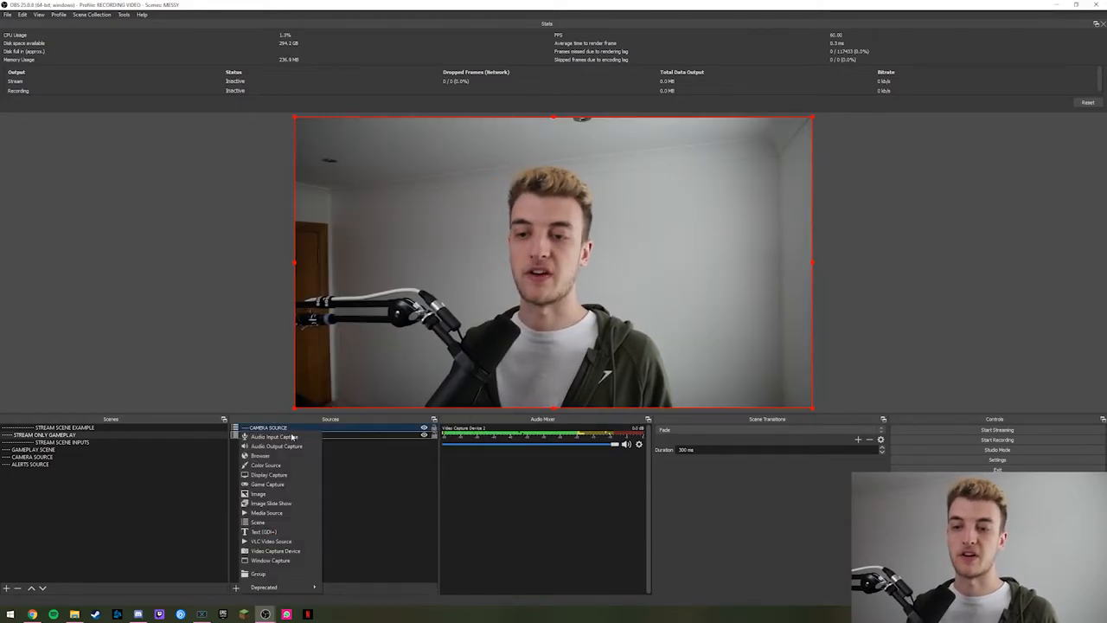
click(258, 522)
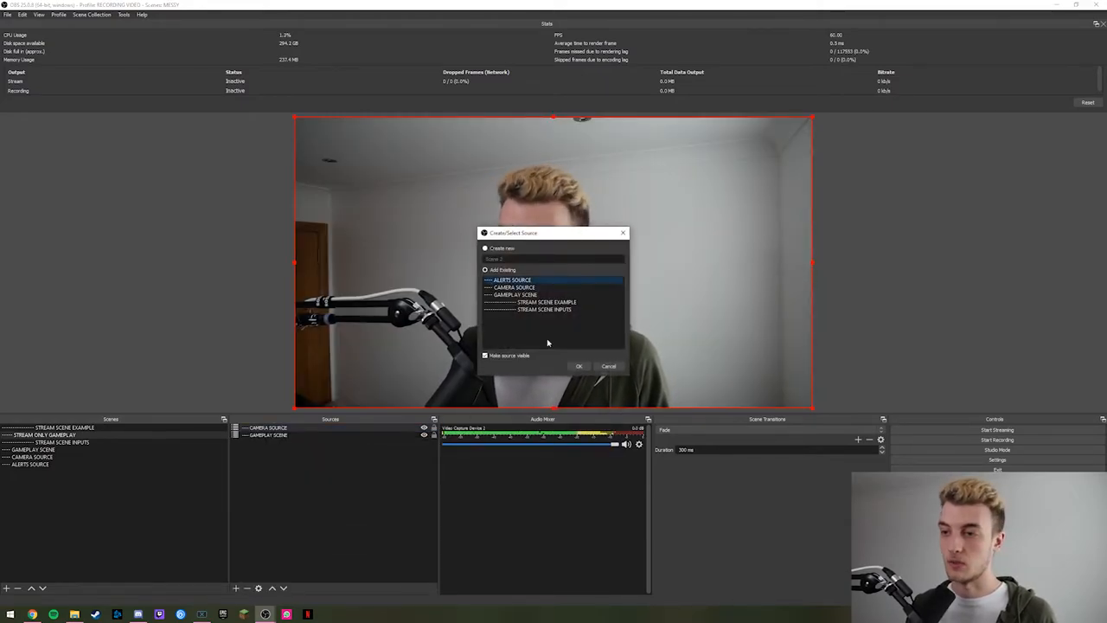
click(578, 366)
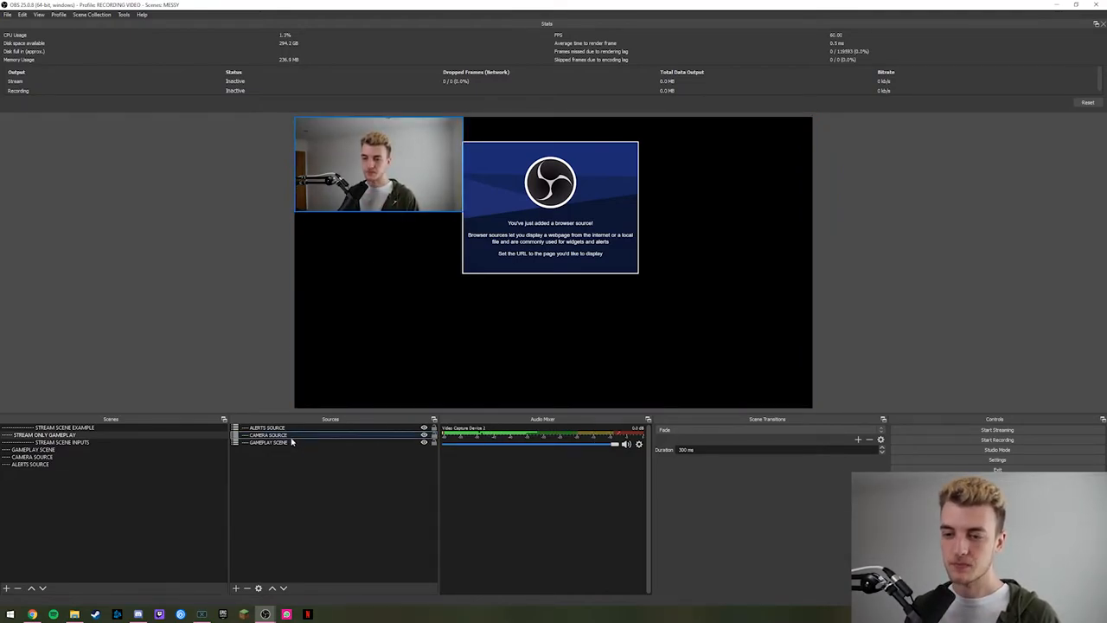
click(268, 443)
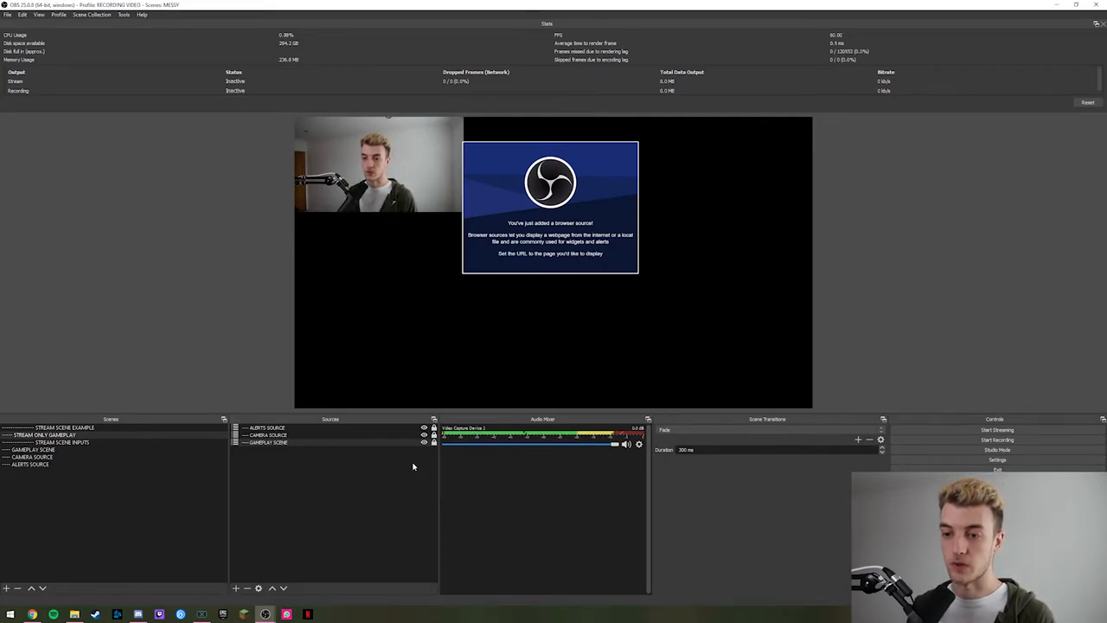
click(61, 443)
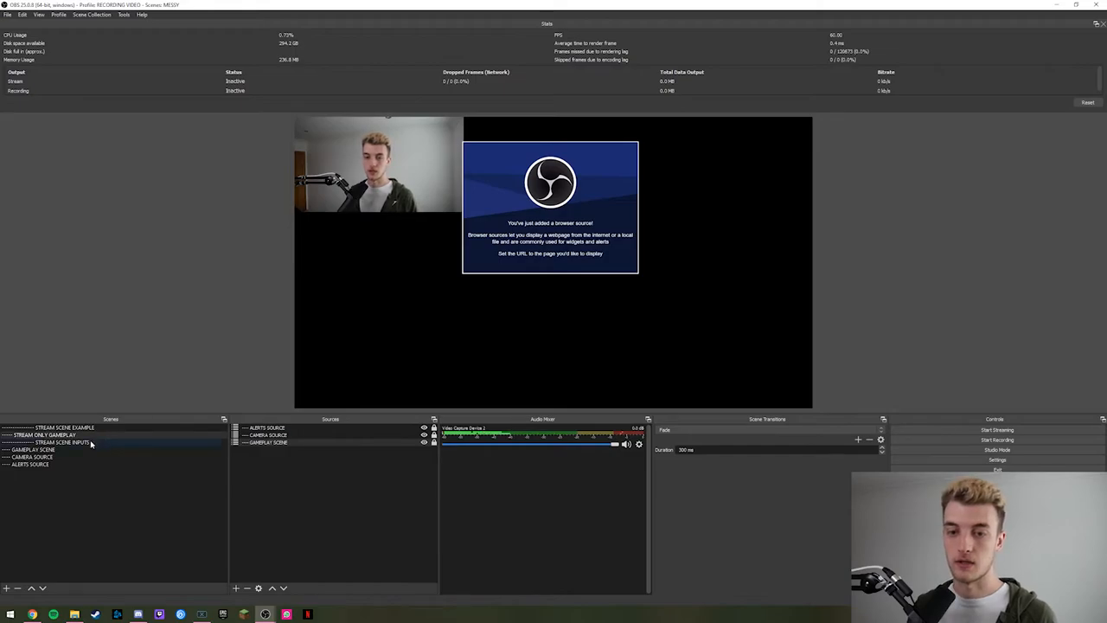
click(31, 464)
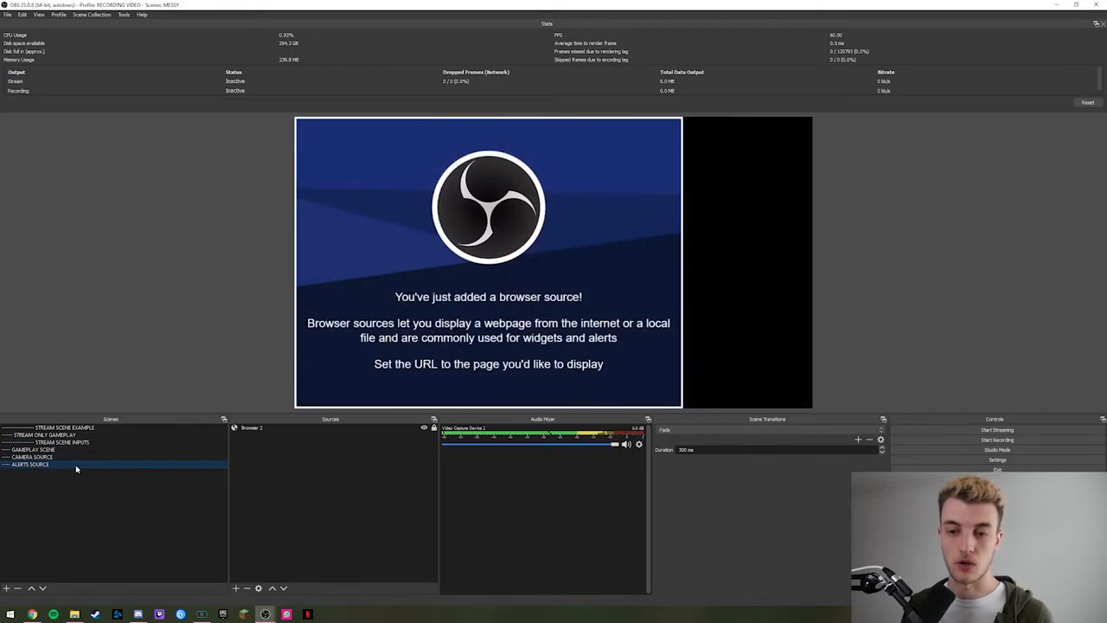
click(32, 450)
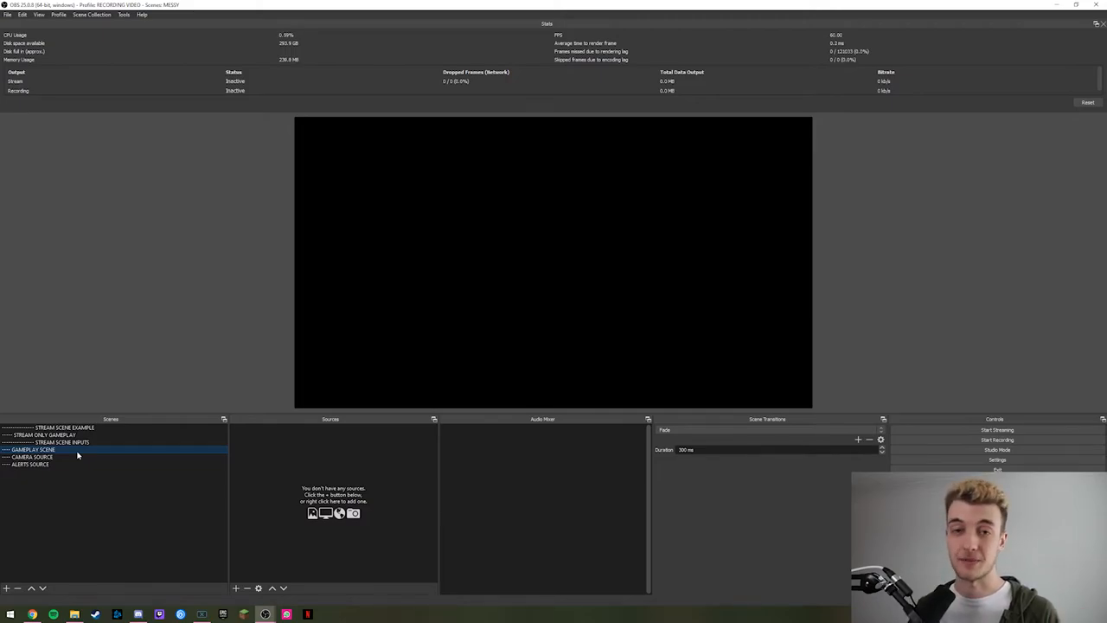
click(61, 442)
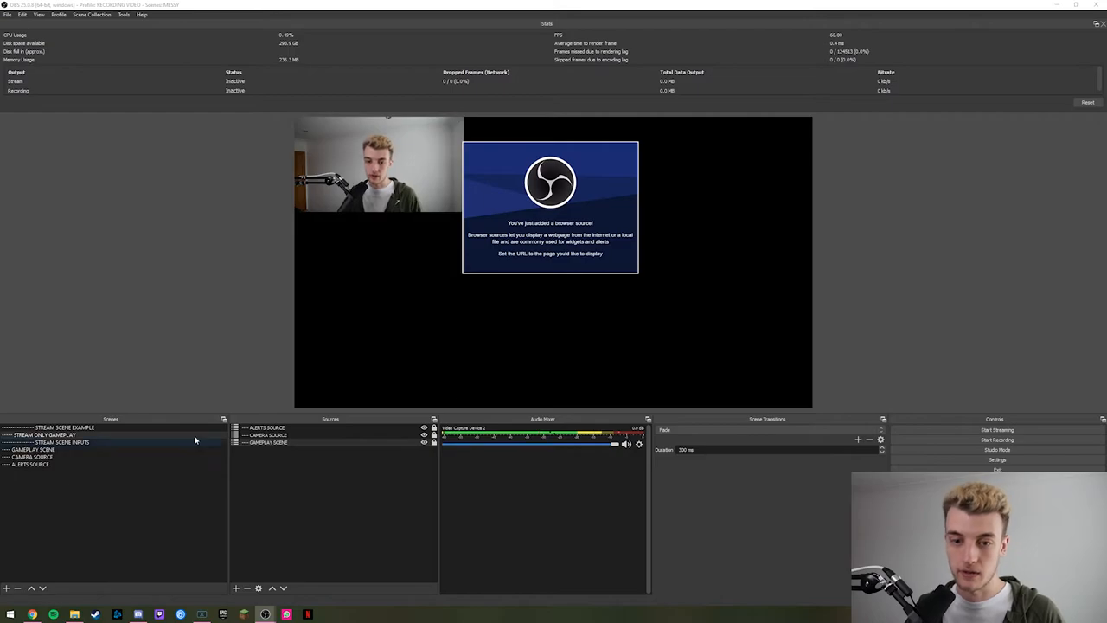
- Add a Chroma Key filter to the camera capture and raise Similarity until the background disappears
click(31, 457)
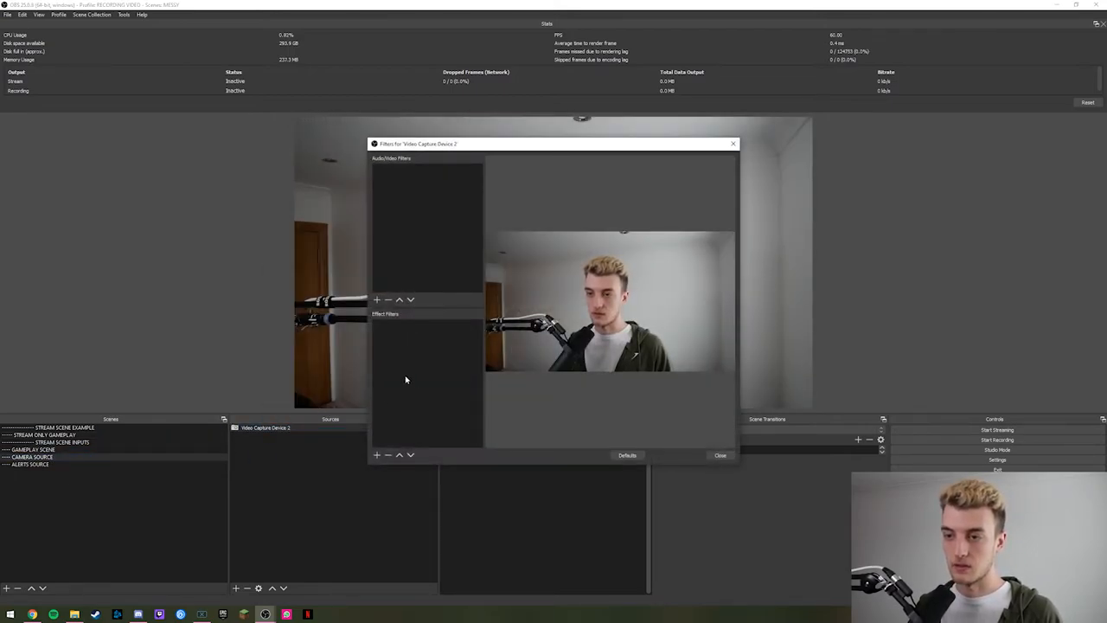
click(377, 453)
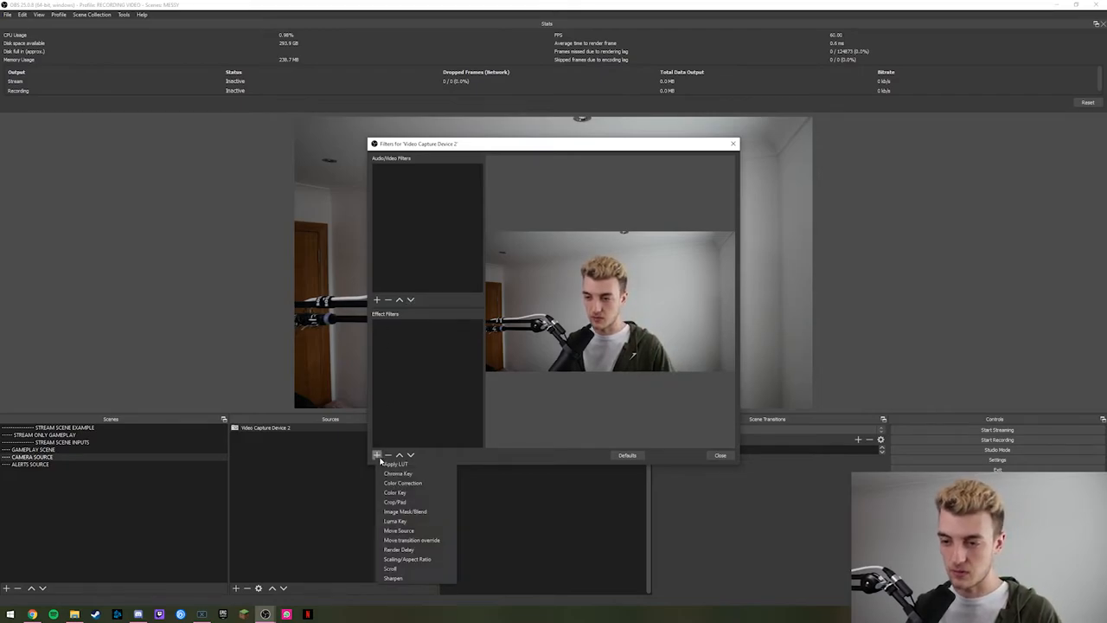
click(398, 474)
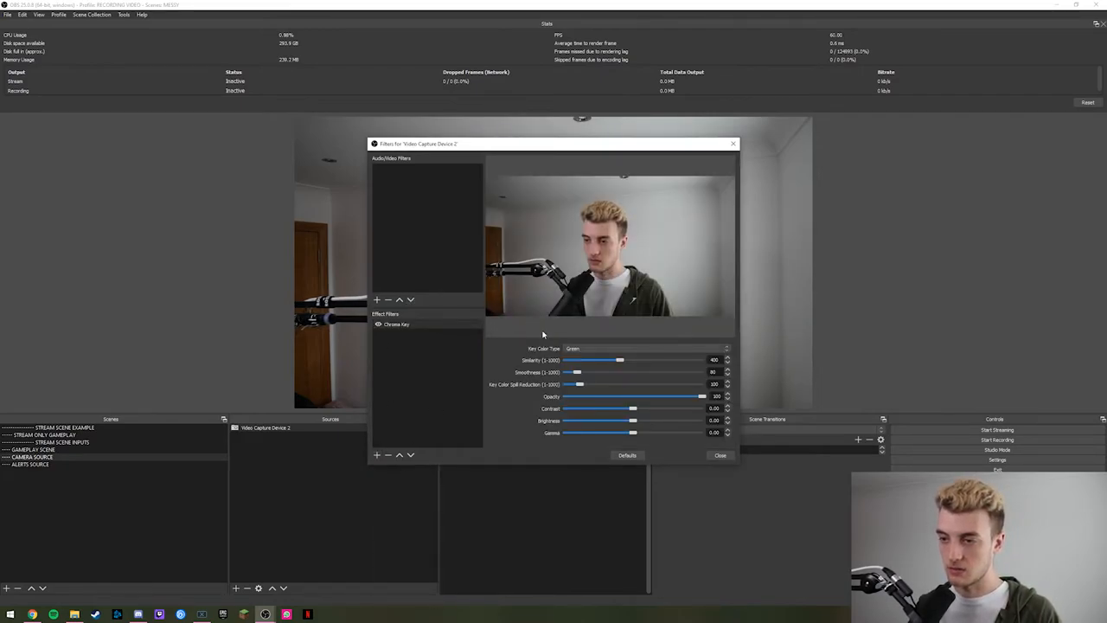
drag(622, 360, 617, 360)
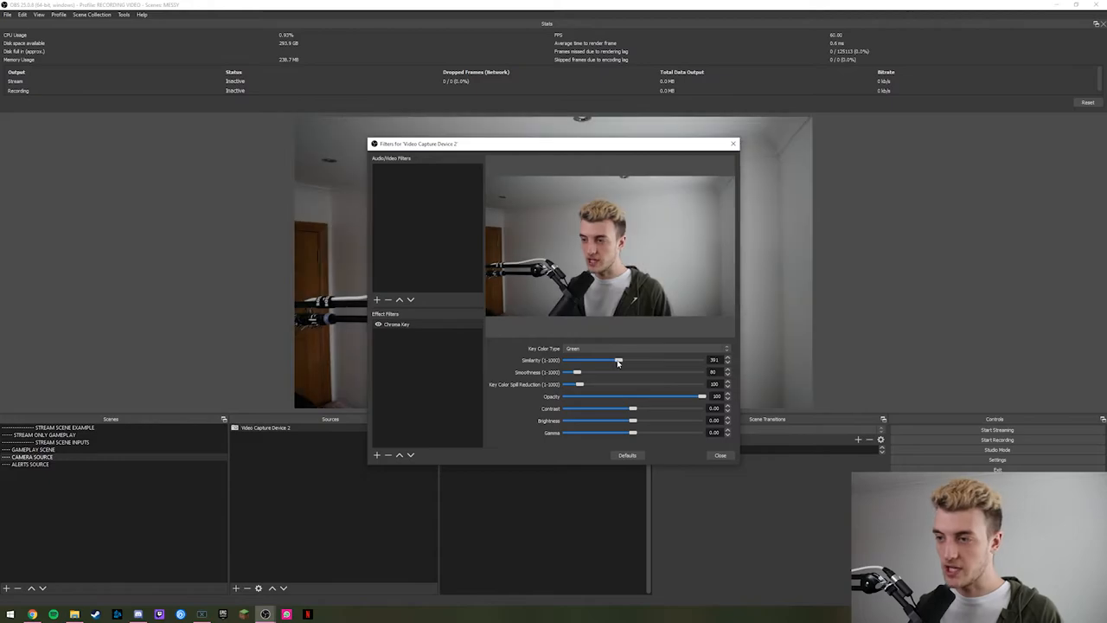
drag(618, 360, 630, 359)
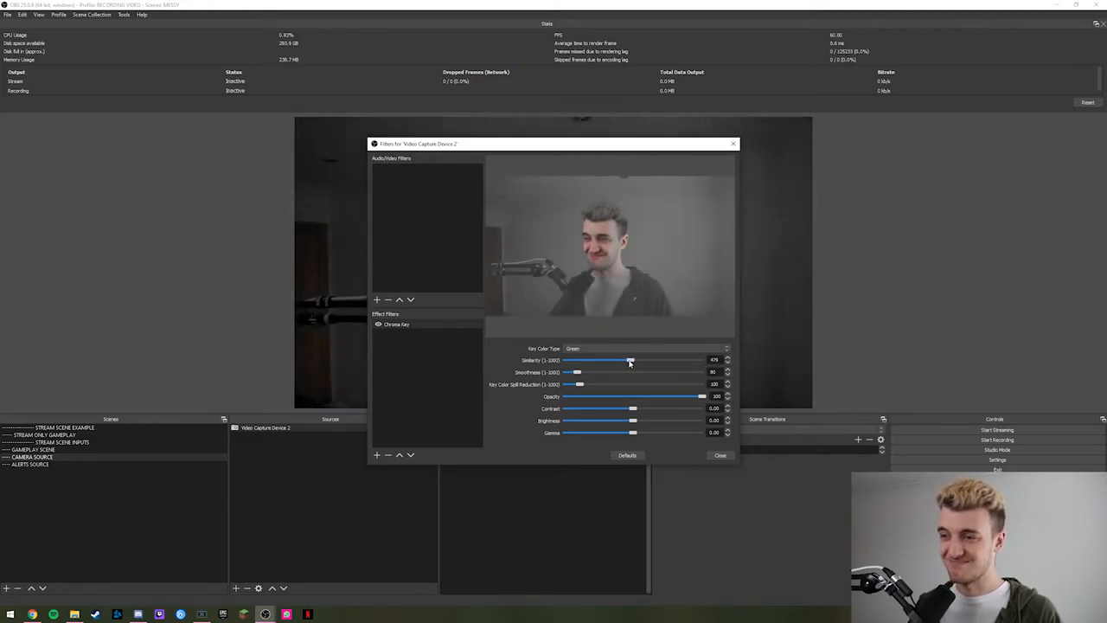
drag(629, 360, 637, 360)
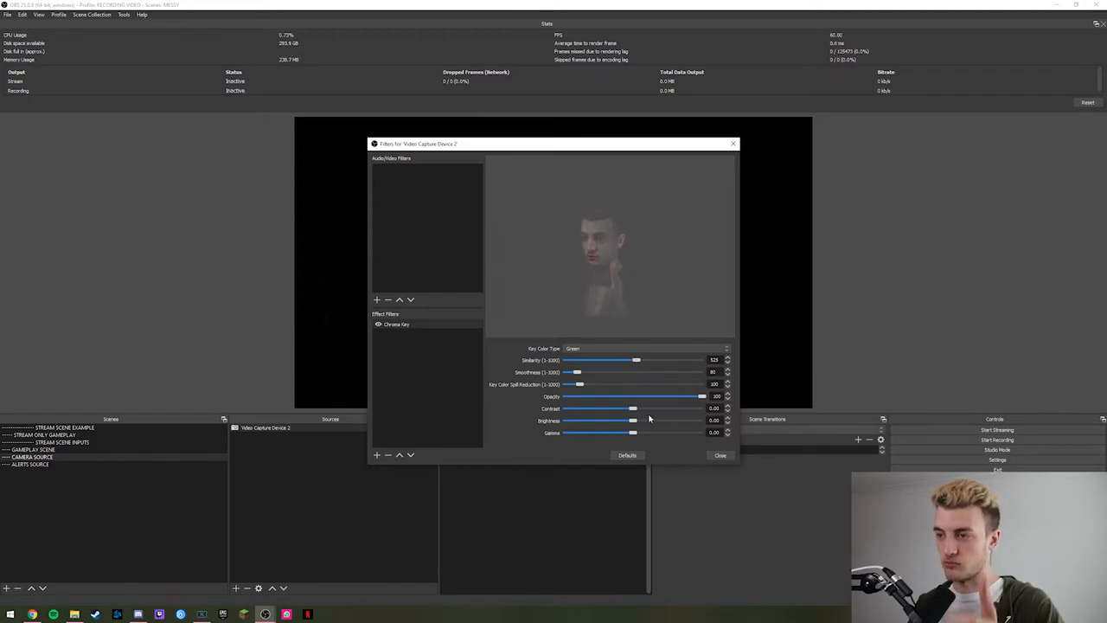
click(720, 455)
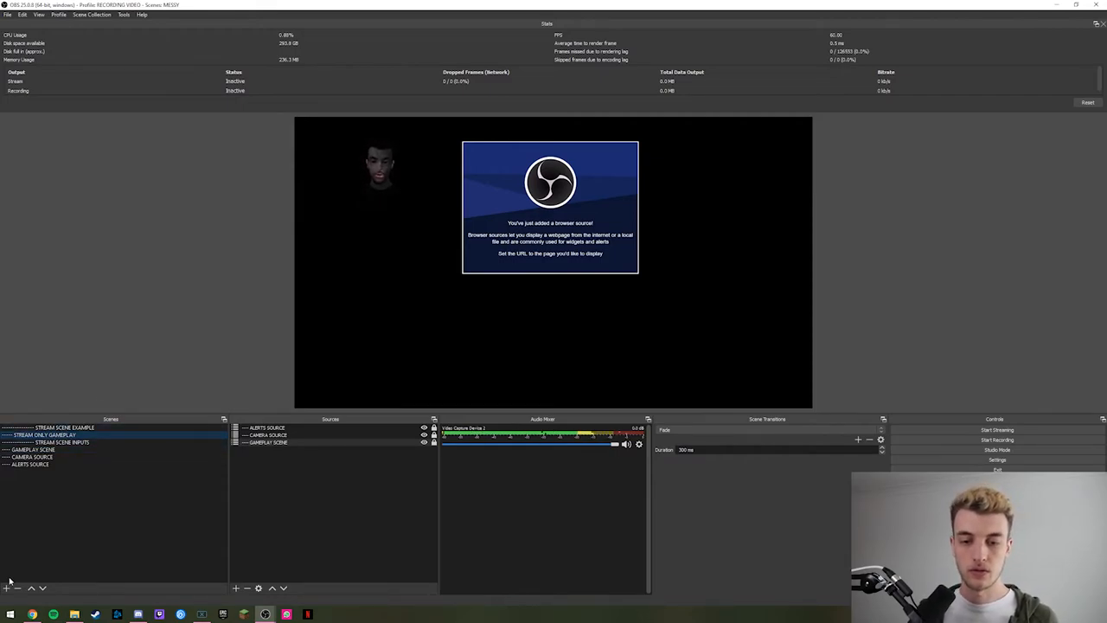
- Remove the Chroma Key filter from the camera source so the full background returns
right_click(273, 427)
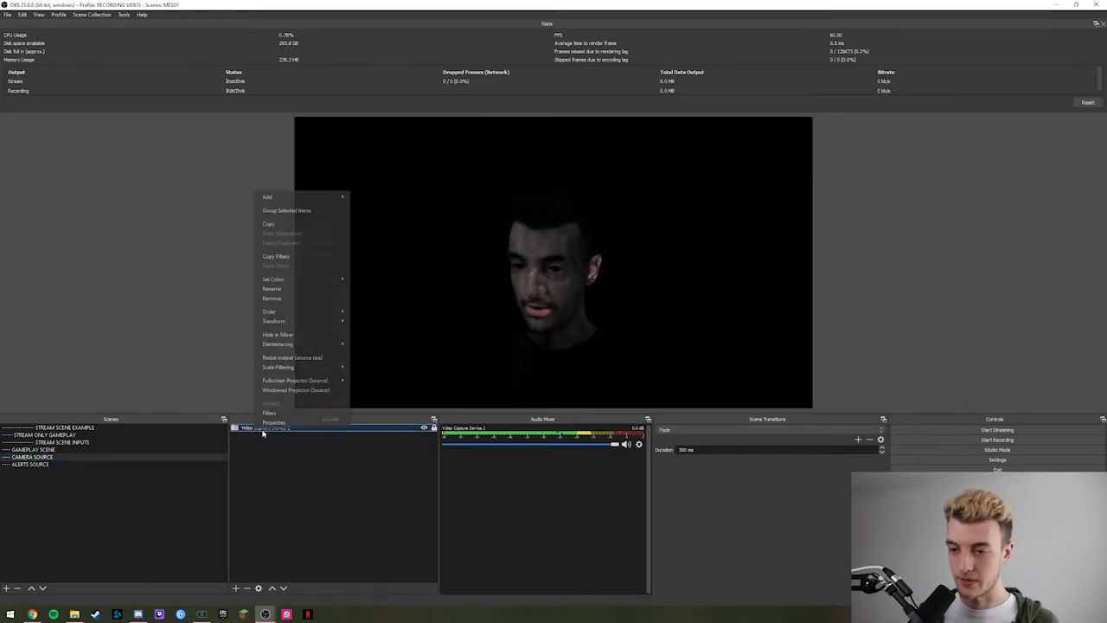
click(270, 412)
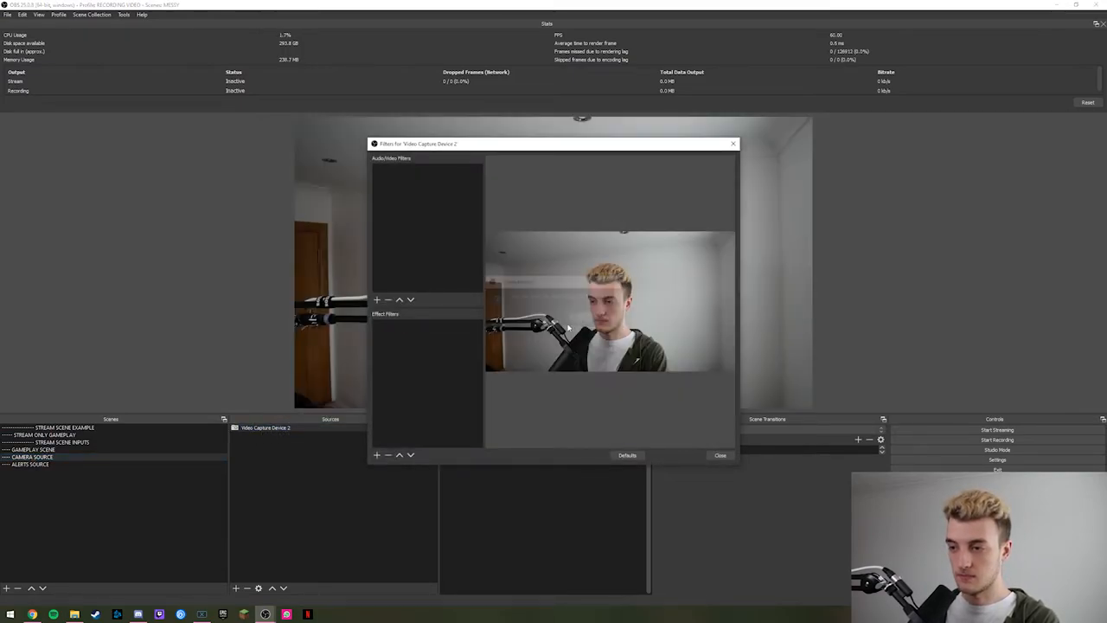
click(720, 455)
text(----)
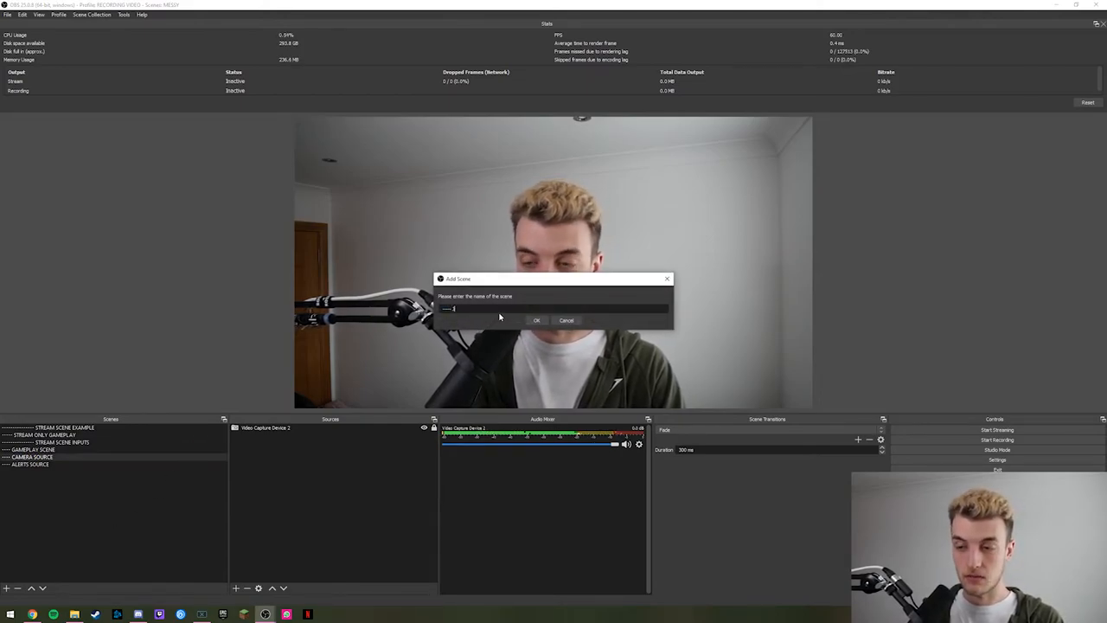
- Add a scene named JUST CHATTING SCENE to the collection
text(JUST CHATTING SCENE)
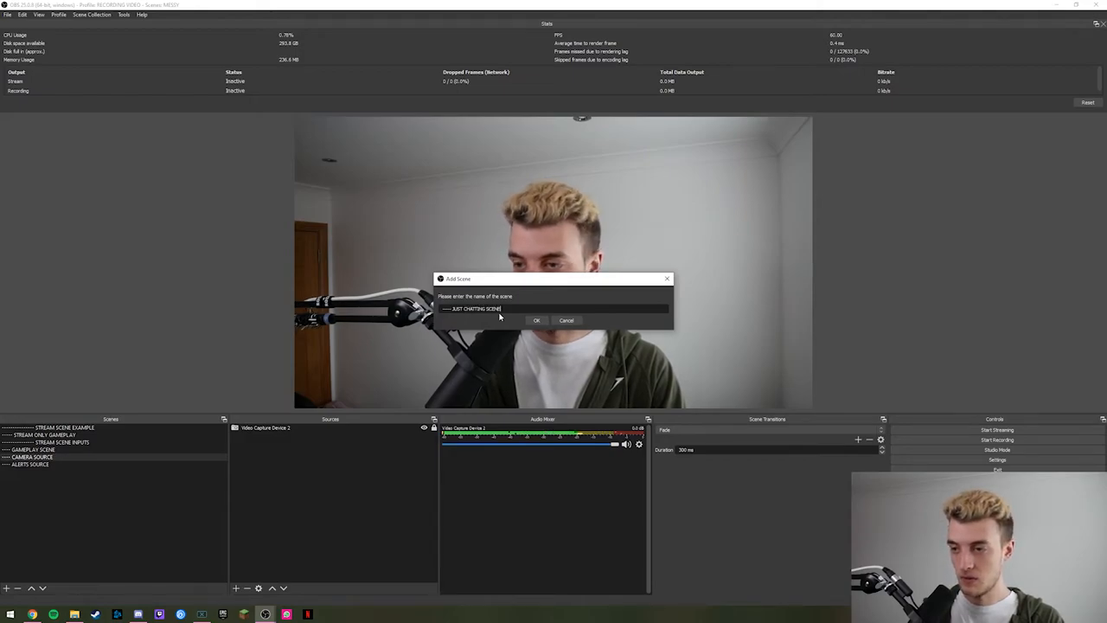
click(536, 320)
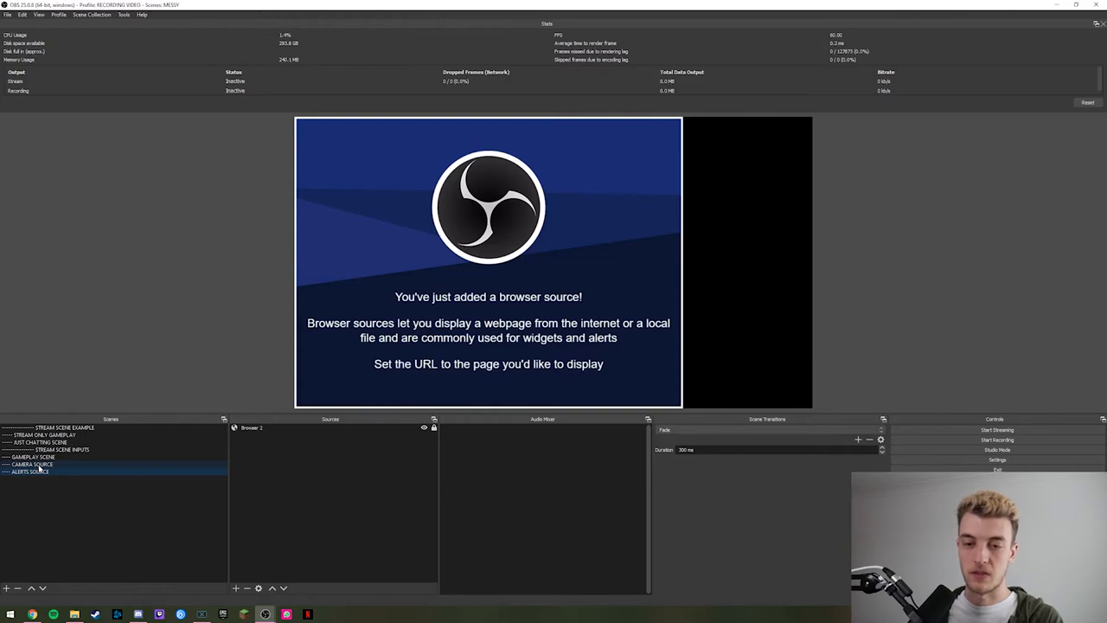
click(31, 464)
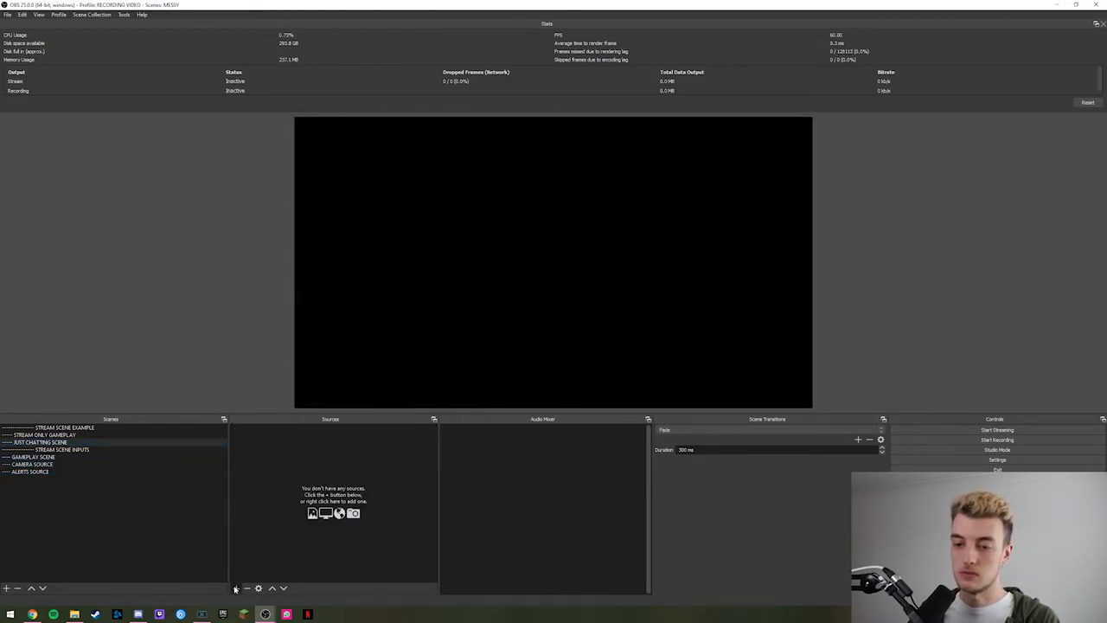
- Nest the existing CAMERA SOURCE scene inside JUST CHATTING SCENE to show the webcam
click(235, 588)
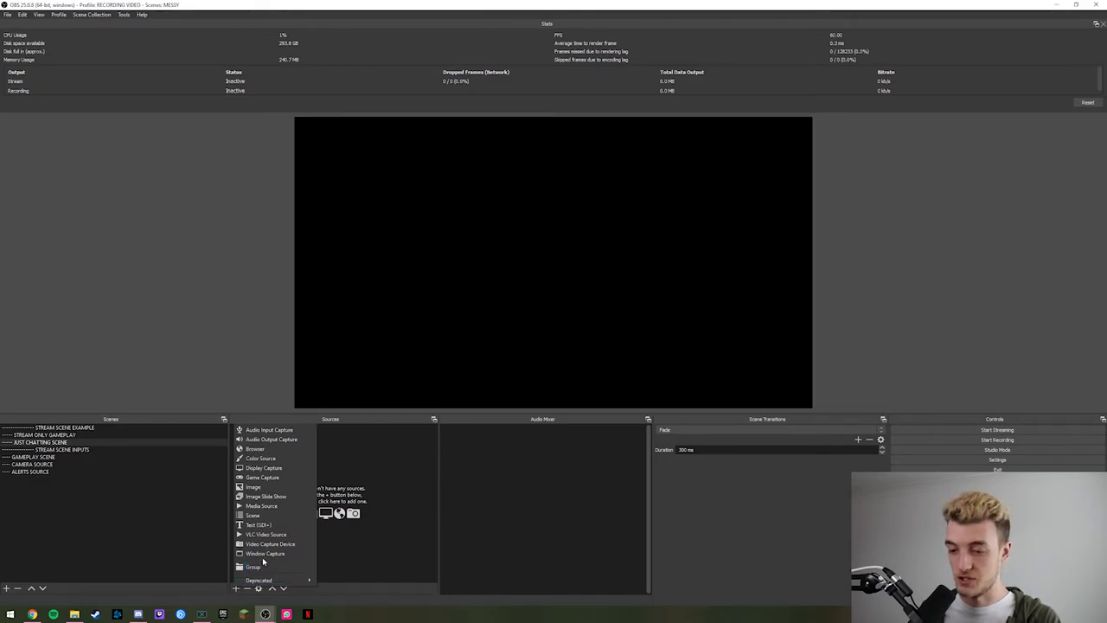
click(253, 516)
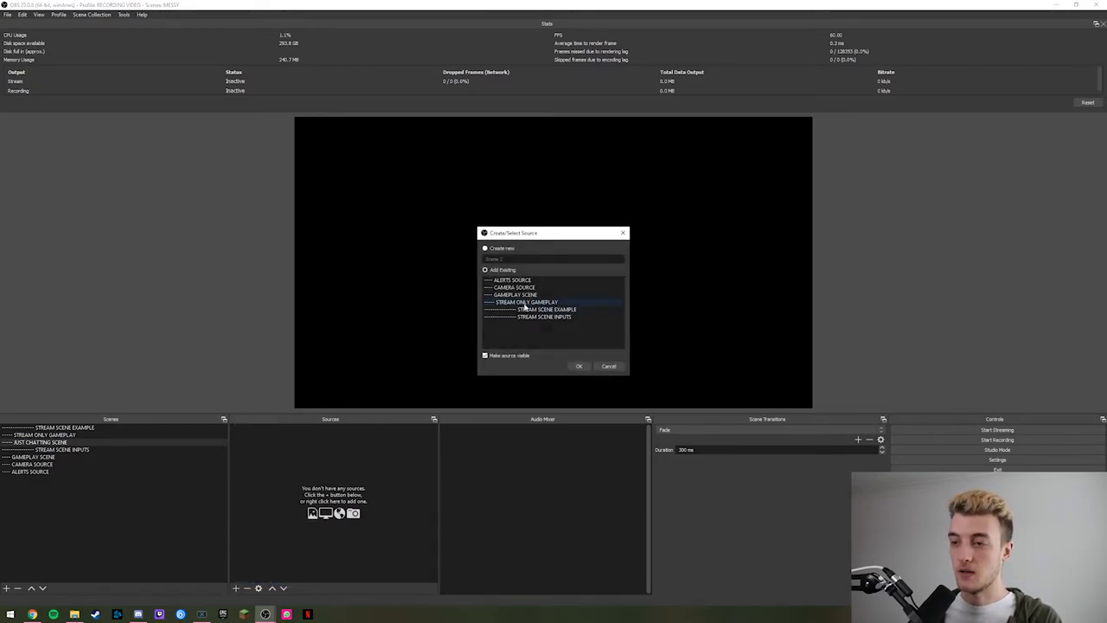
click(577, 367)
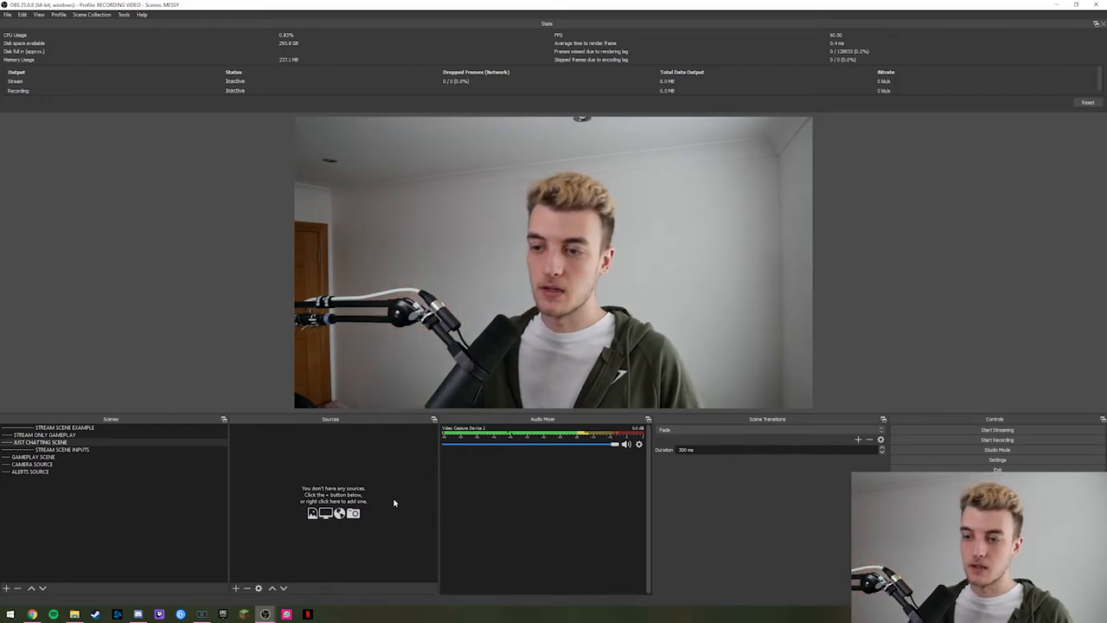
click(38, 464)
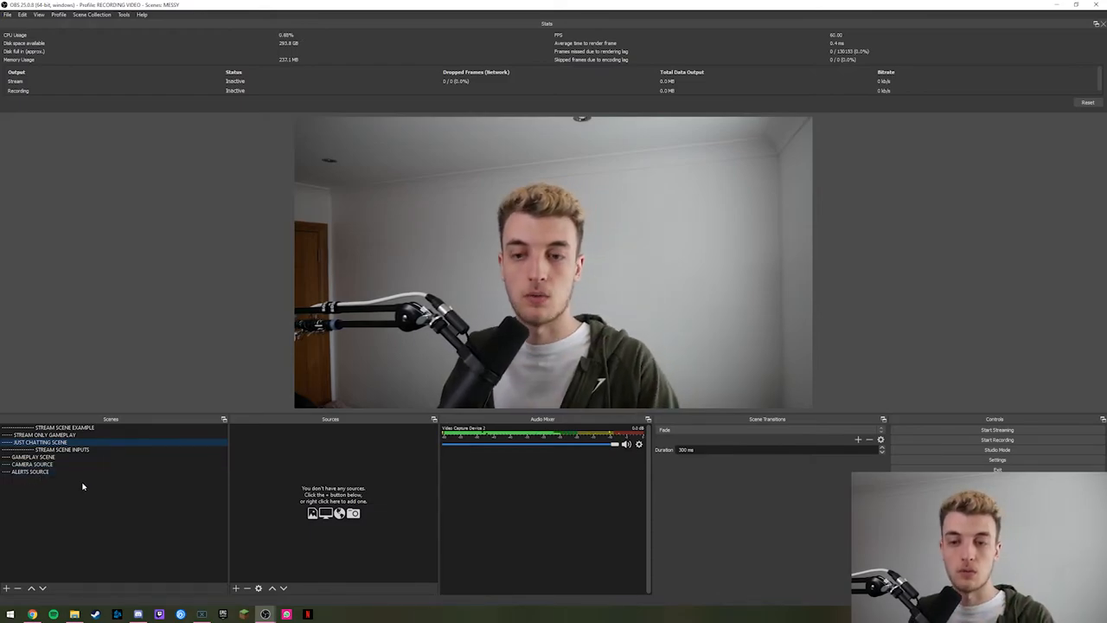
- Duplicate CAMERA SOURCE into a new CAMERA GREEN SCREEN scene
click(33, 464)
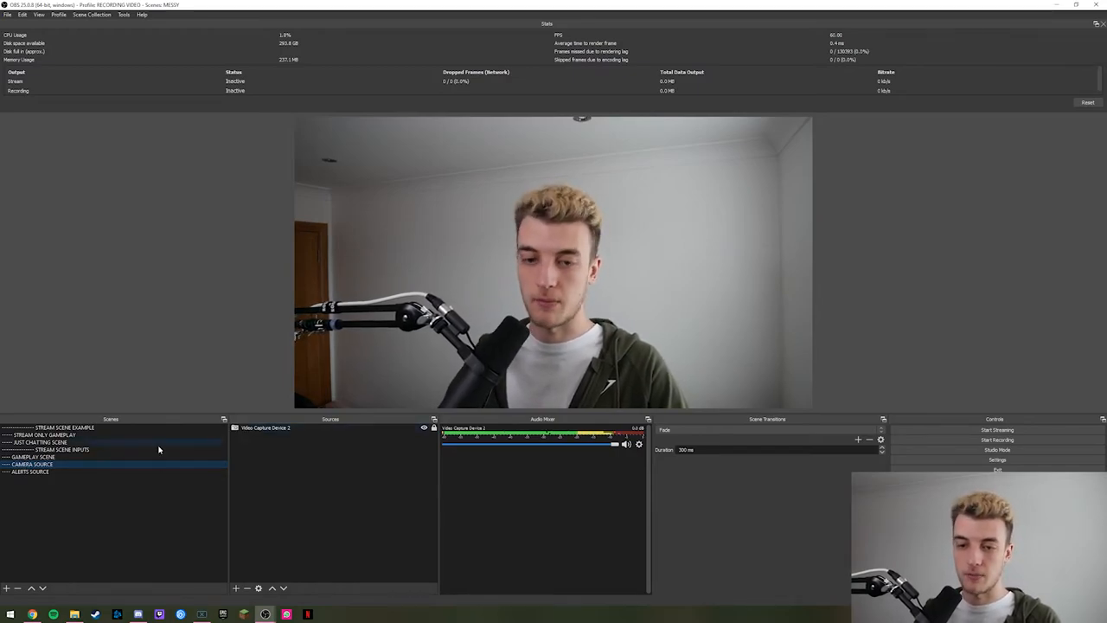
click(7, 588)
text(---- CAMERA GREEN)
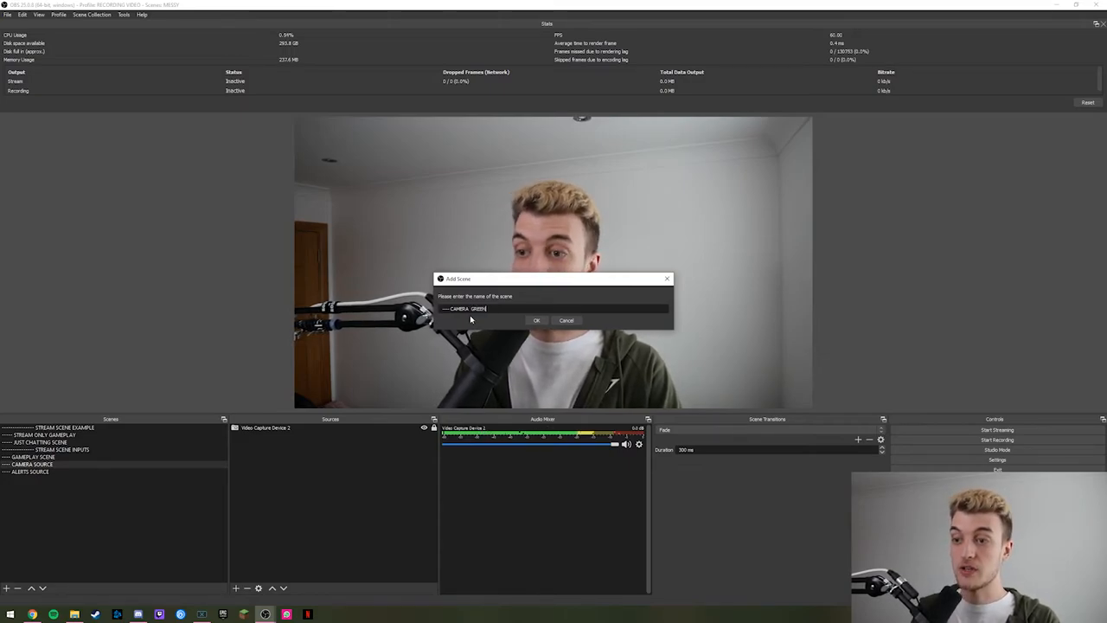
click(536, 320)
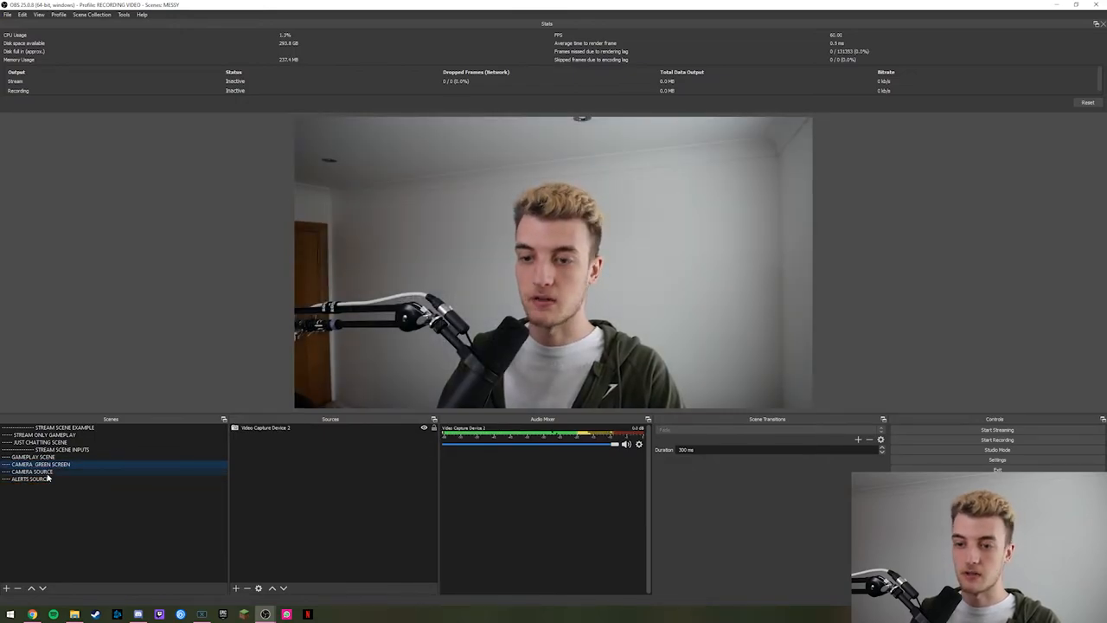
click(32, 471)
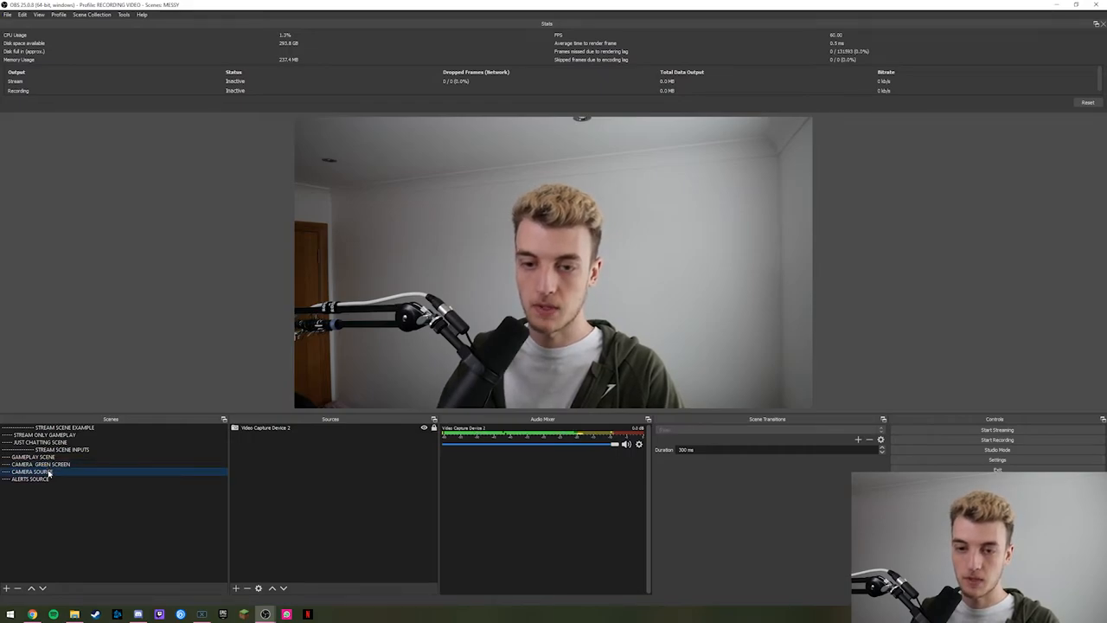
click(41, 463)
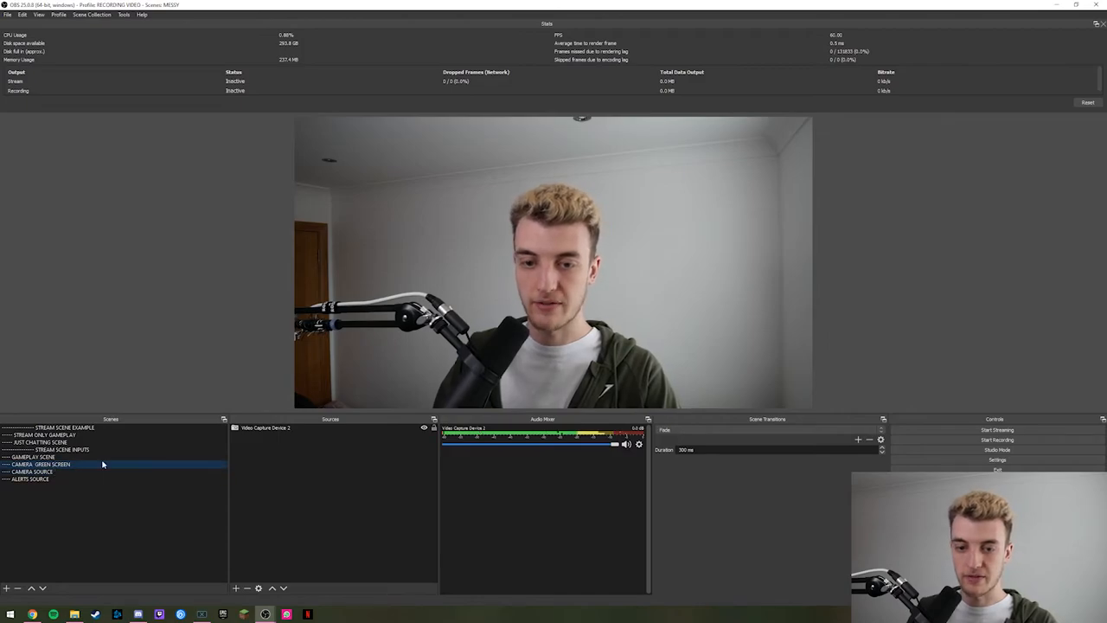
click(266, 427)
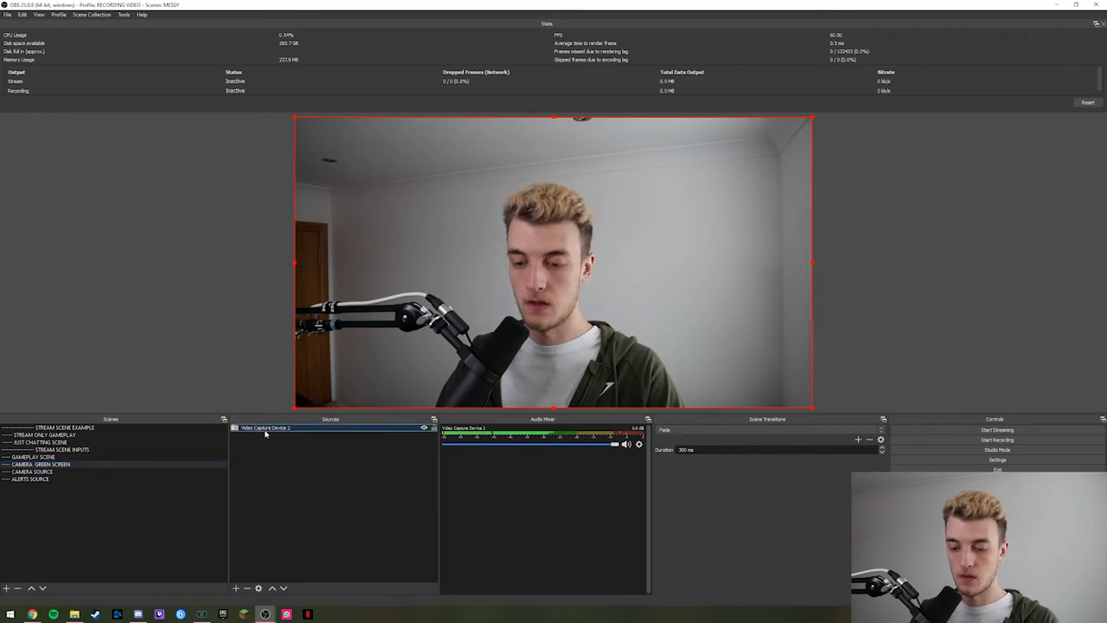
- Remove Video Capture Device 1 from CAMERA GREEN SCREEN and nest the CAMERA SOURCE scene instead
click(245, 588)
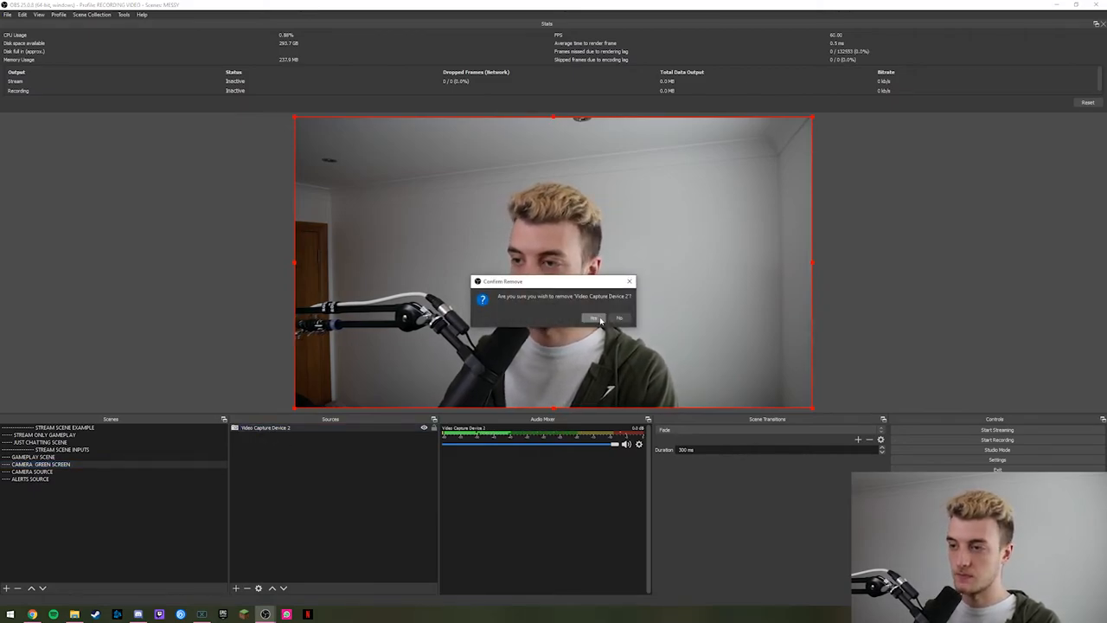
click(591, 318)
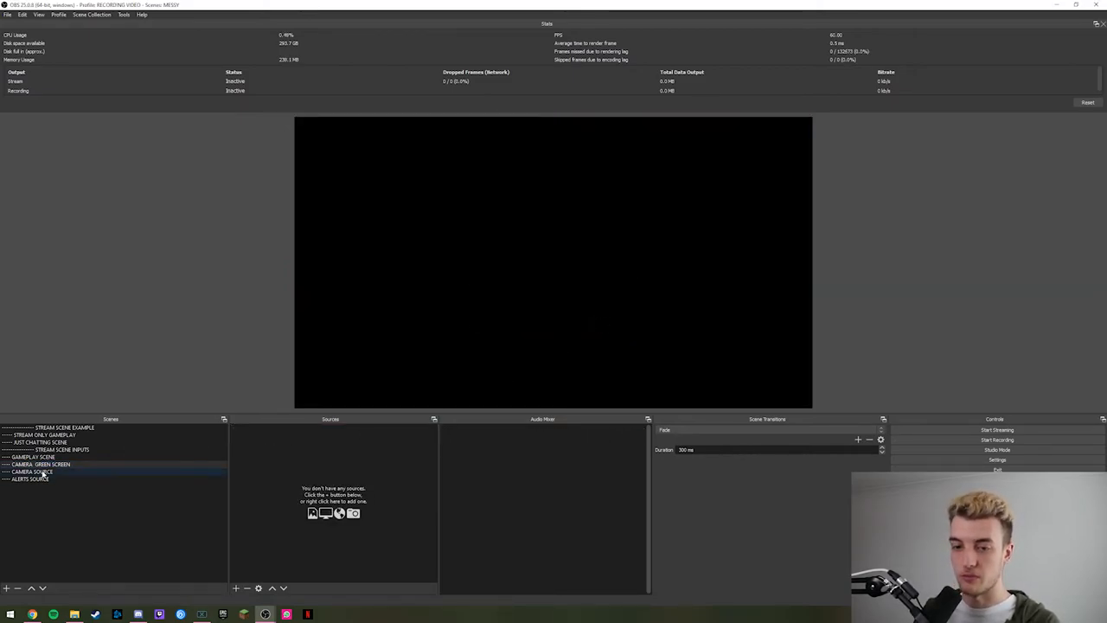
click(31, 470)
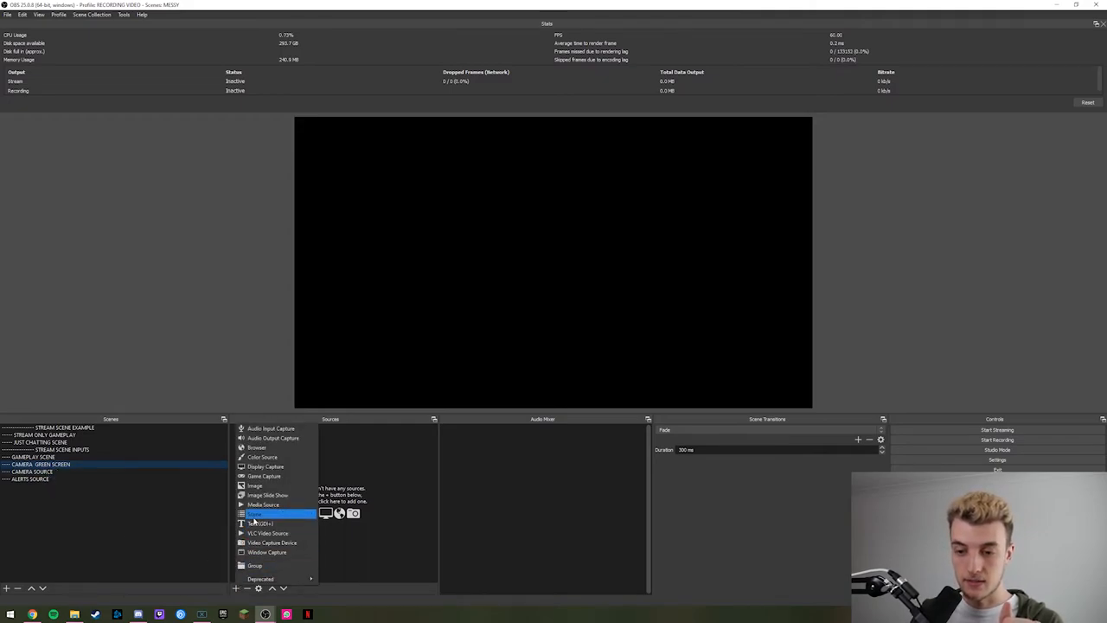
click(252, 513)
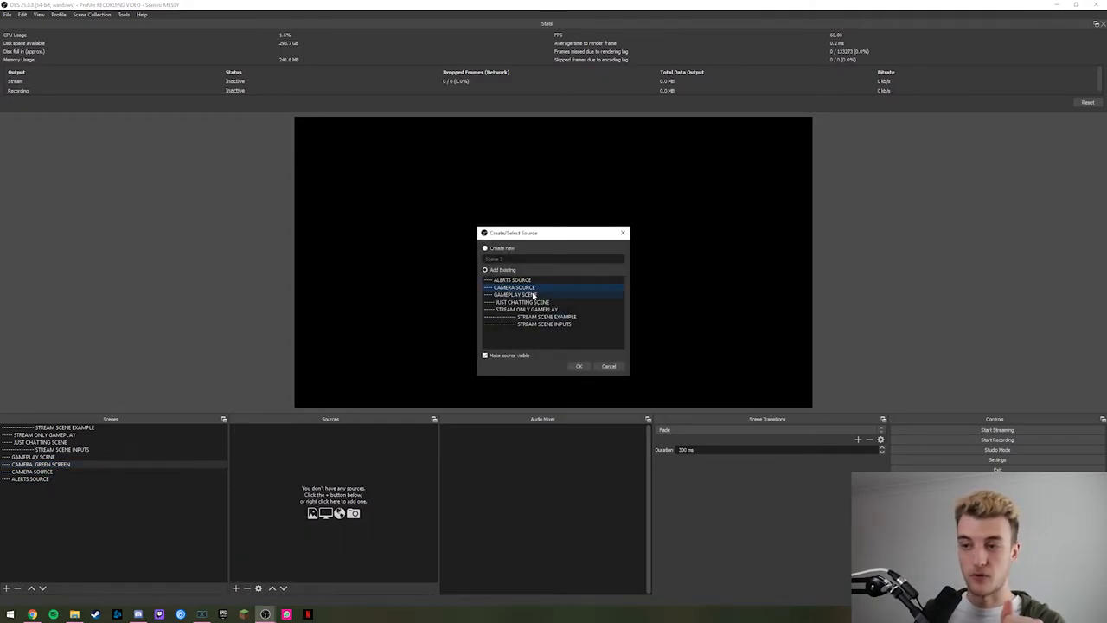
click(577, 366)
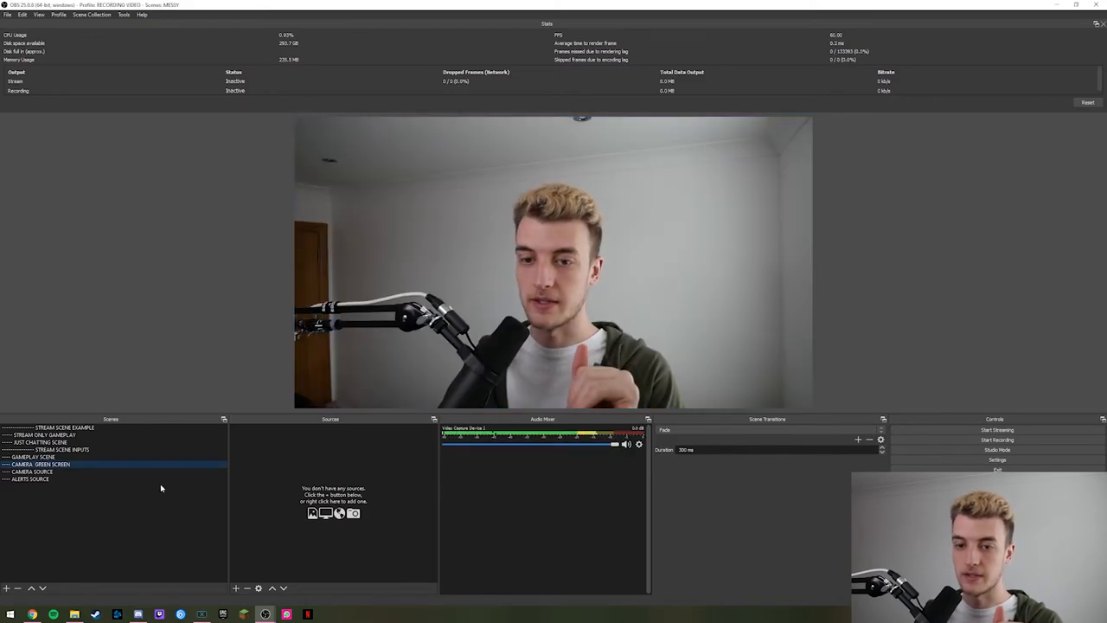
- Review CAMERA SOURCE and CAMERA GREEN SCREEN, then return to the gameplay streaming scene
click(32, 470)
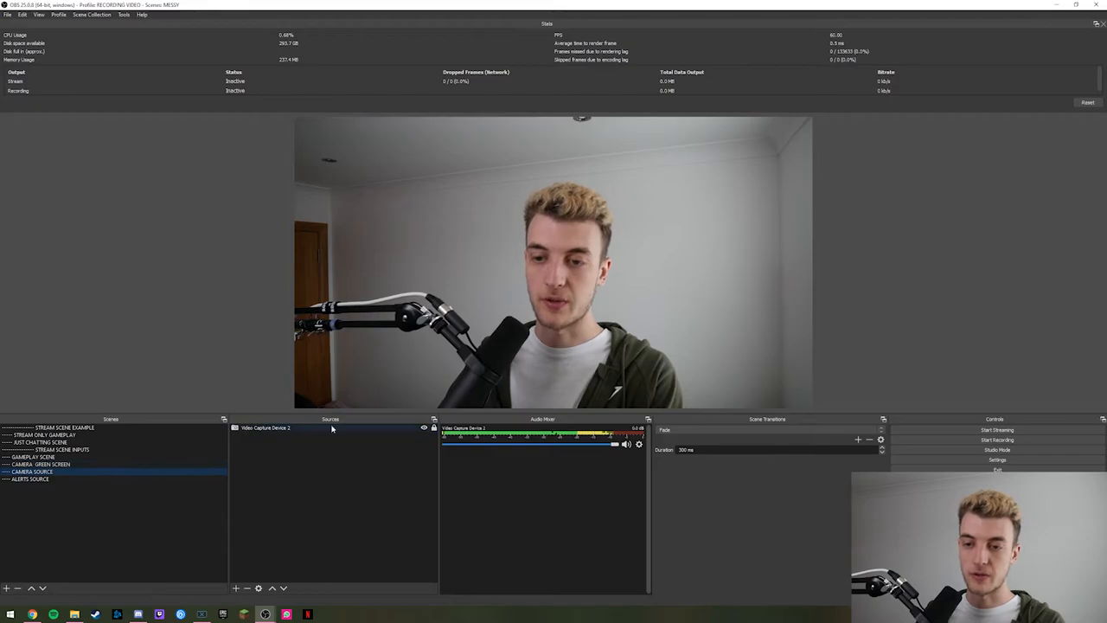
click(48, 470)
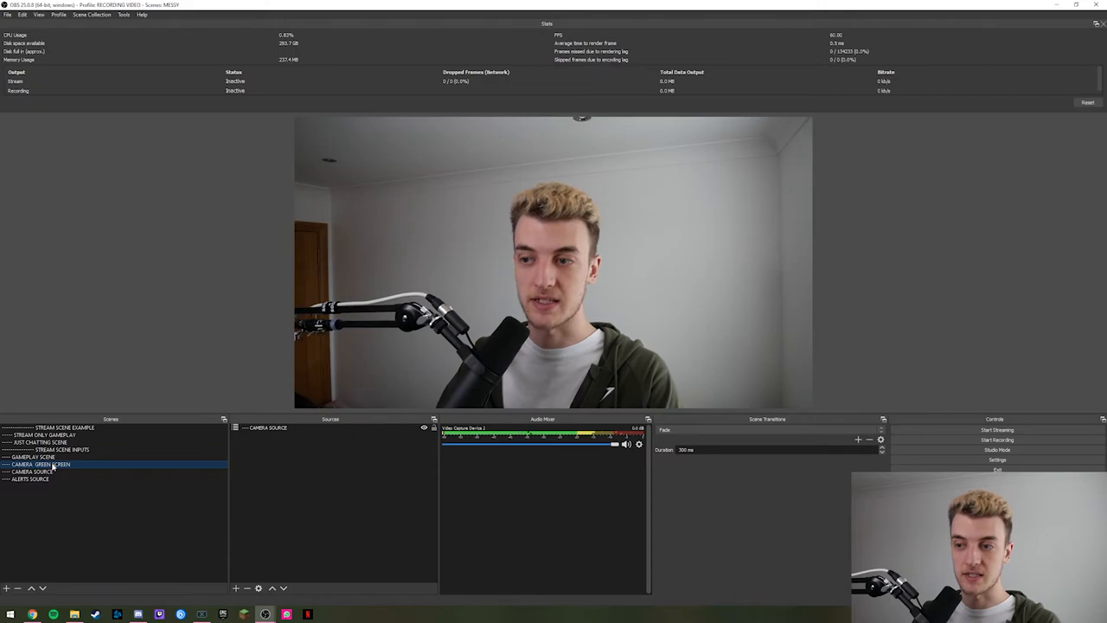
click(52, 434)
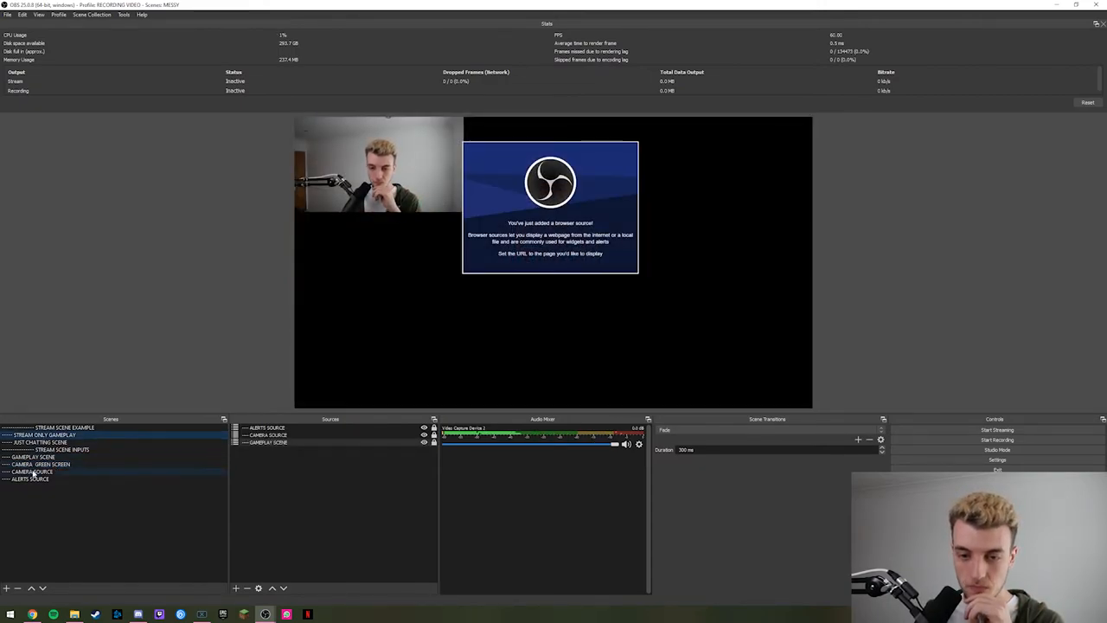
click(43, 463)
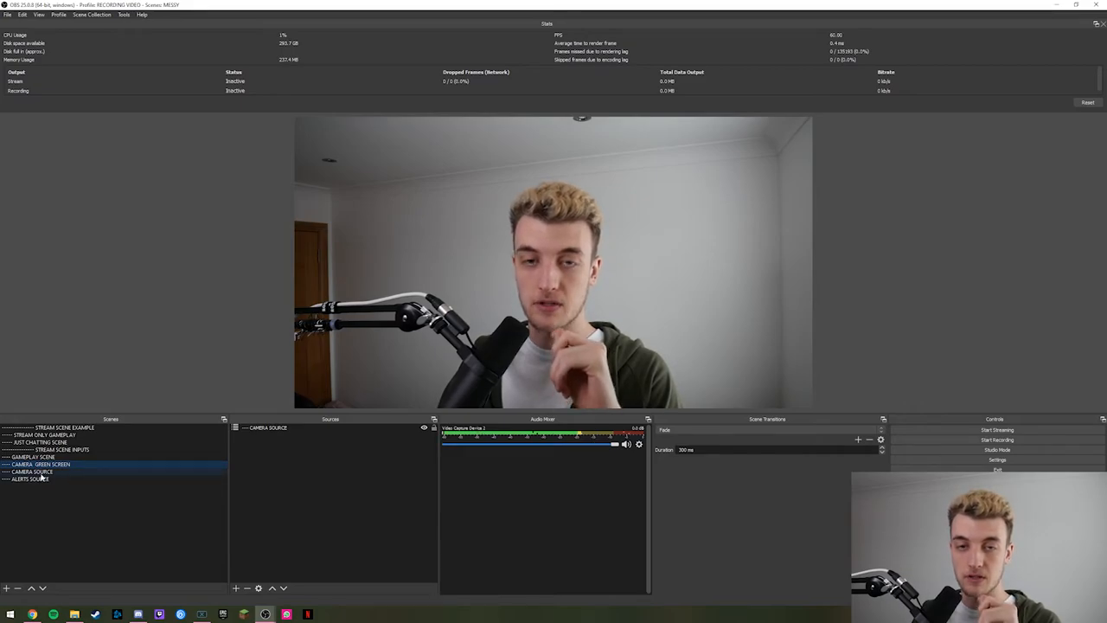
click(31, 471)
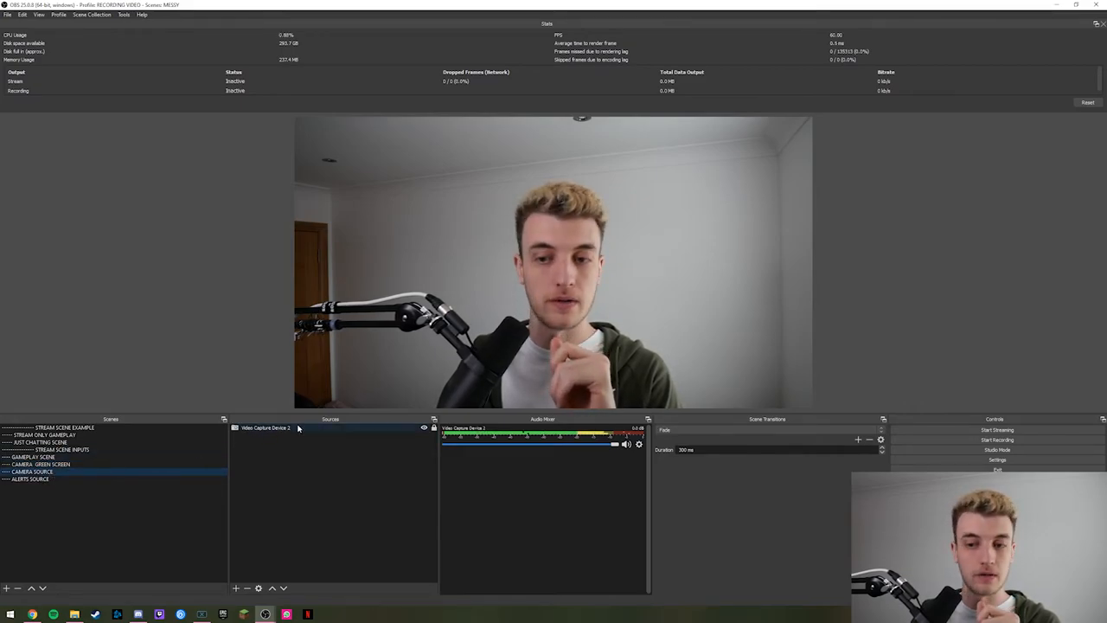
click(38, 463)
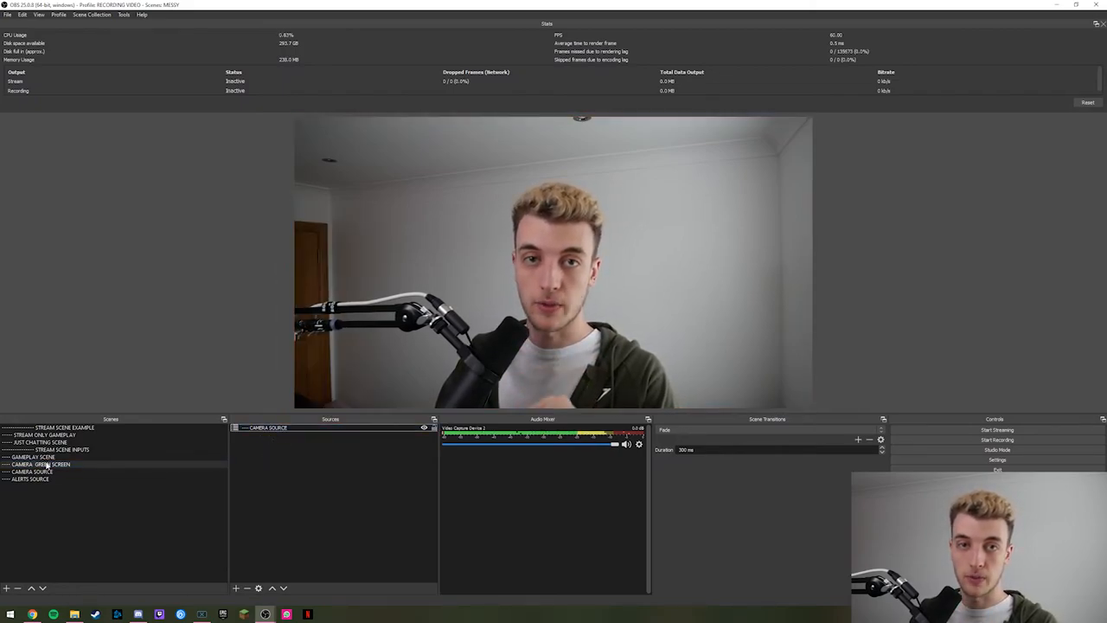
click(38, 464)
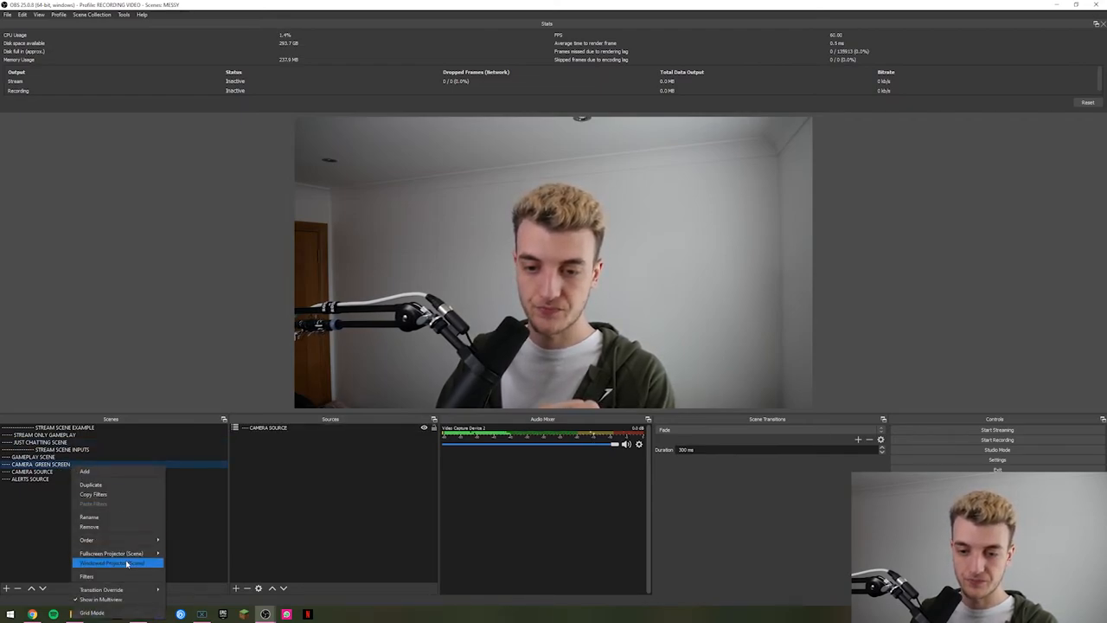
- Add a Chroma Key filter to CAMERA GREEN SCREEN, tune its Similarity, then view CAMERA SOURCE
click(87, 576)
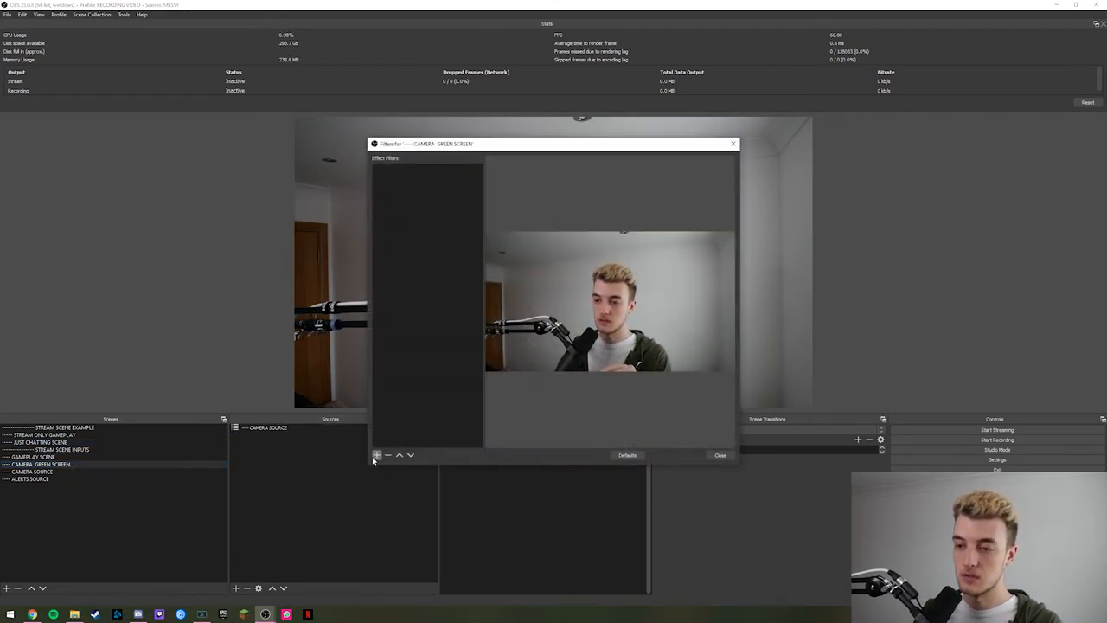
click(377, 453)
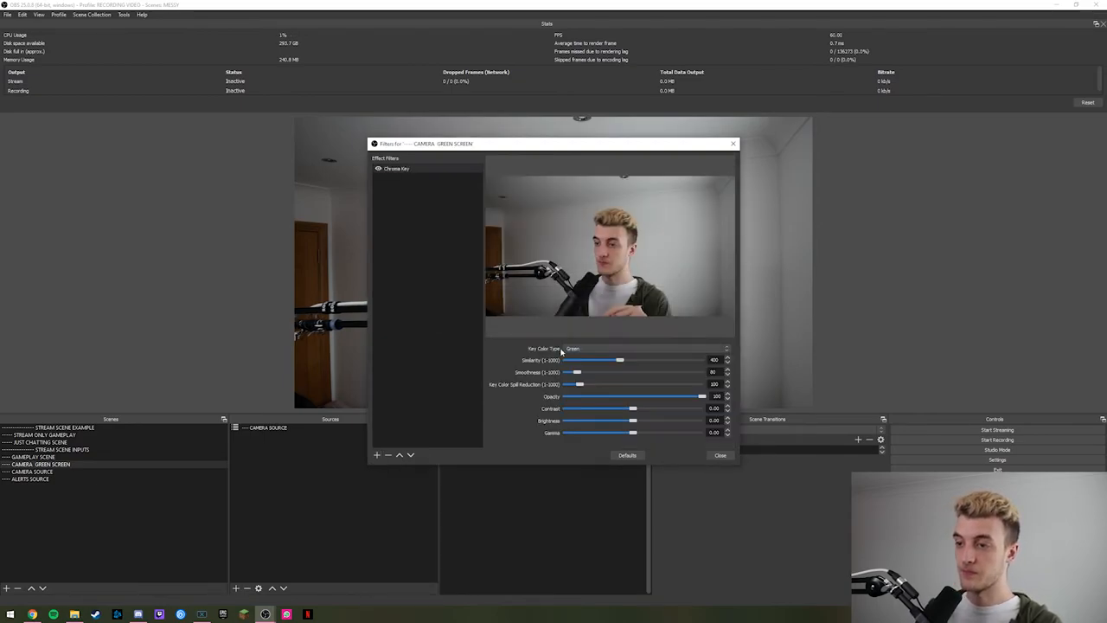
drag(595, 359, 636, 360)
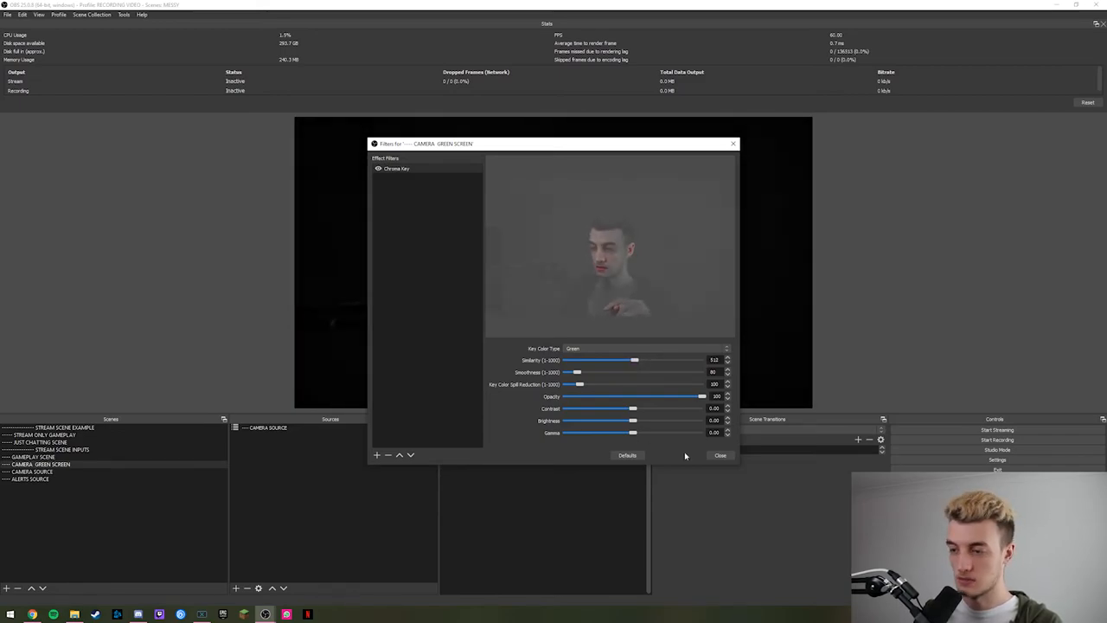
click(719, 455)
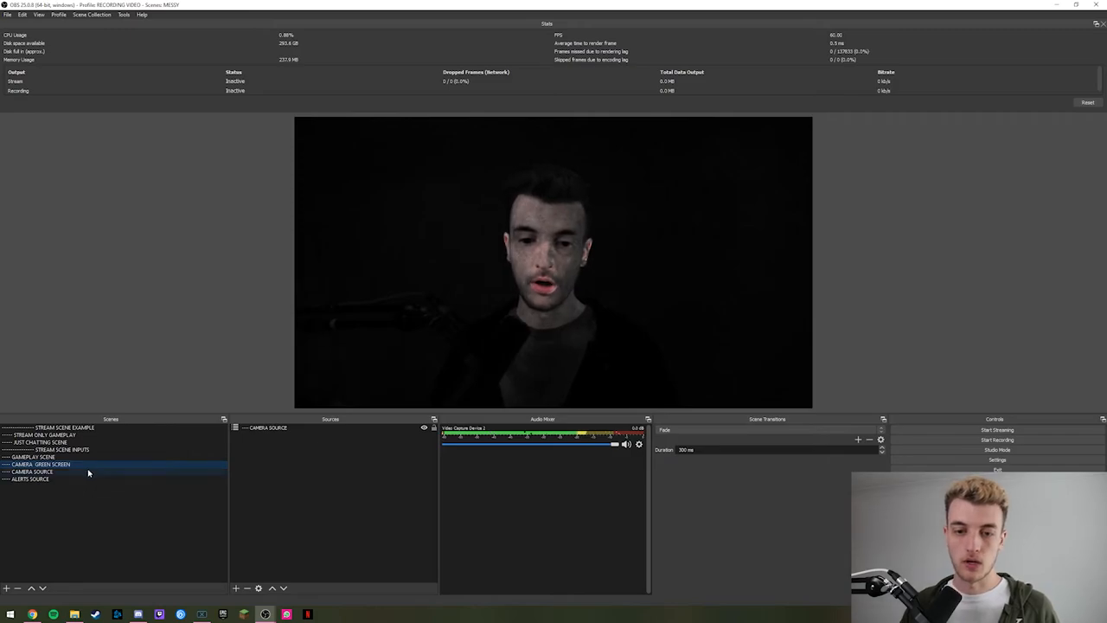
click(35, 470)
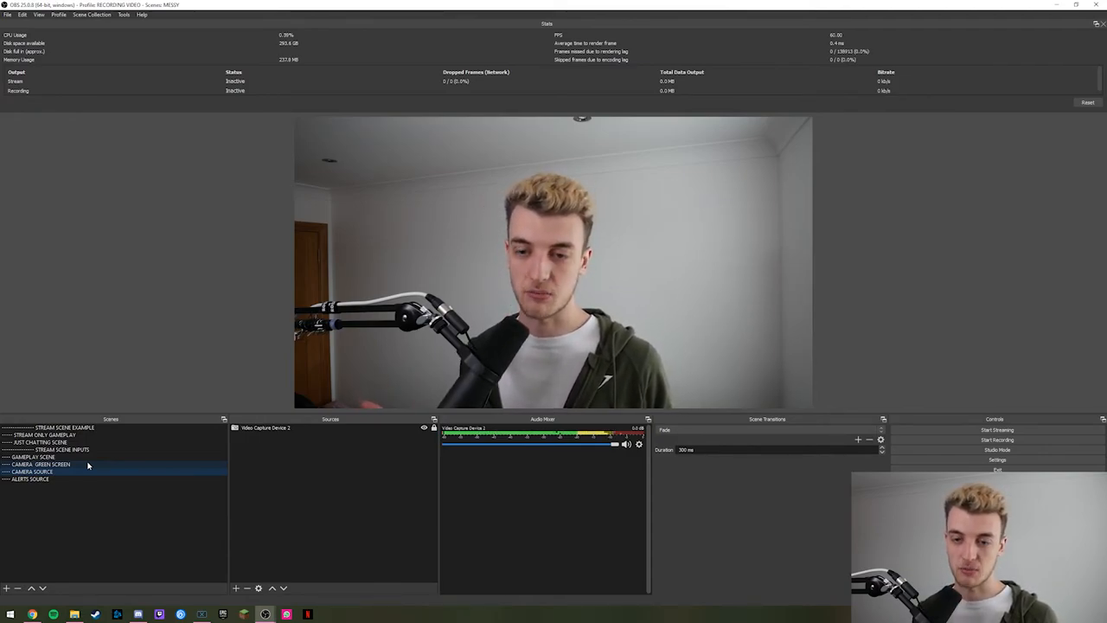
- Step through JUST CHATTING SCENE to the STREAM ONLY GAMEPLAY scene
click(38, 443)
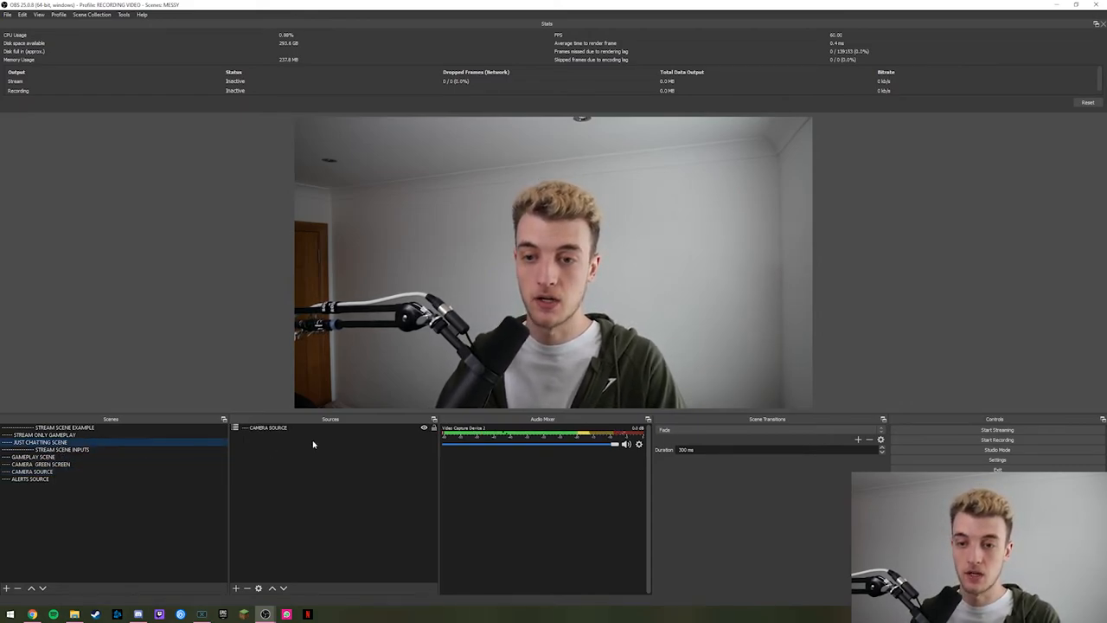
click(44, 434)
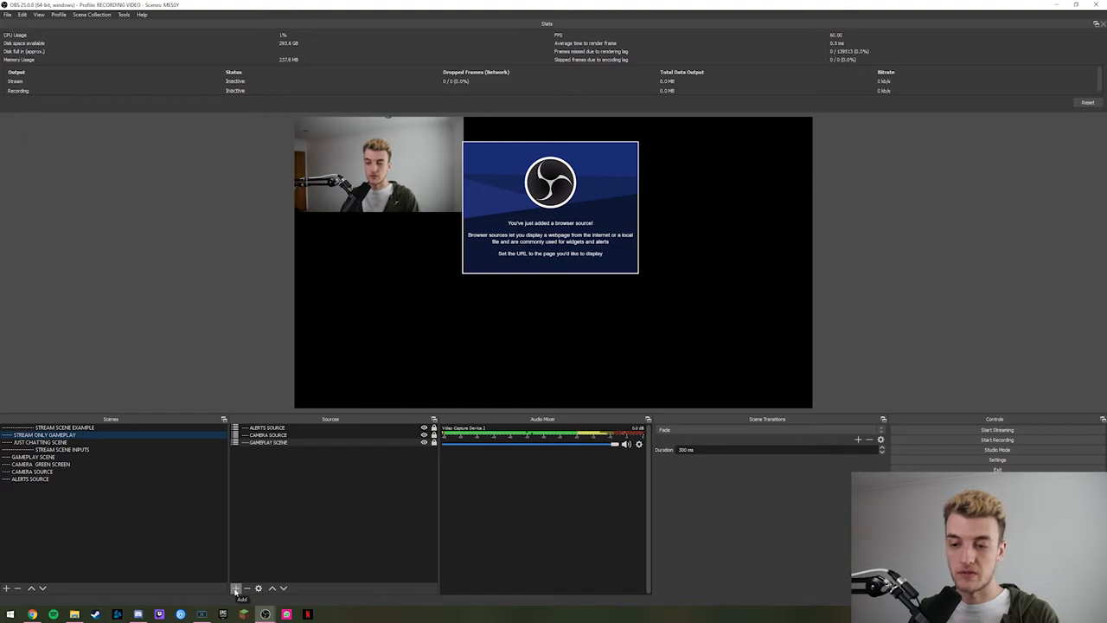
- Add the existing CAMERA GREEN SCREEN scene into STREAM ONLY GAMEPLAY, then compare with JUST CHATTING SCENE
click(235, 588)
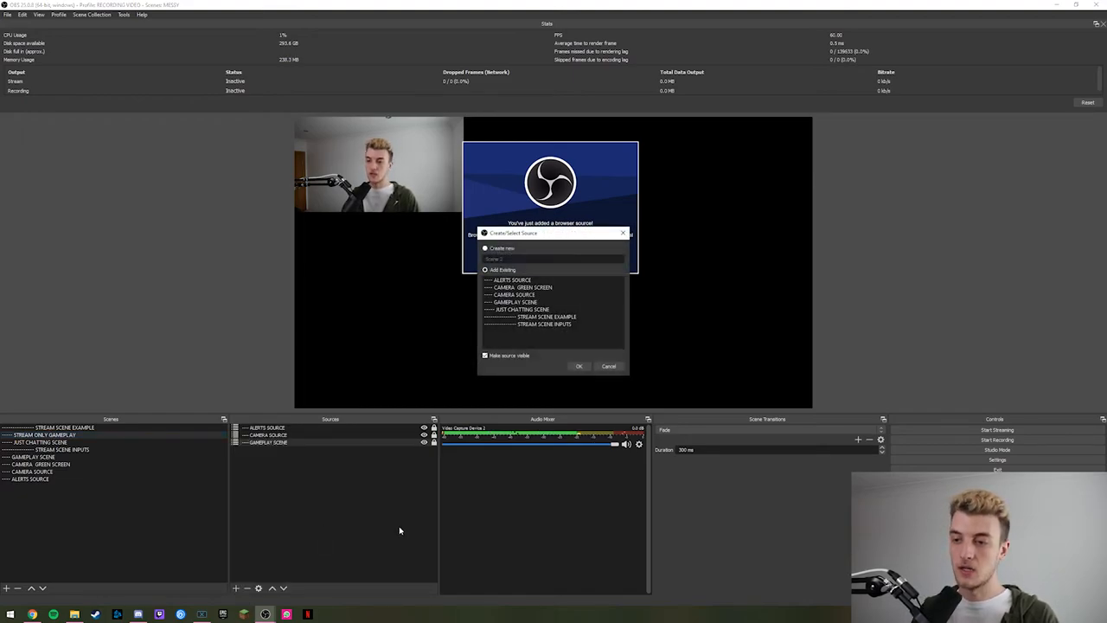
click(523, 287)
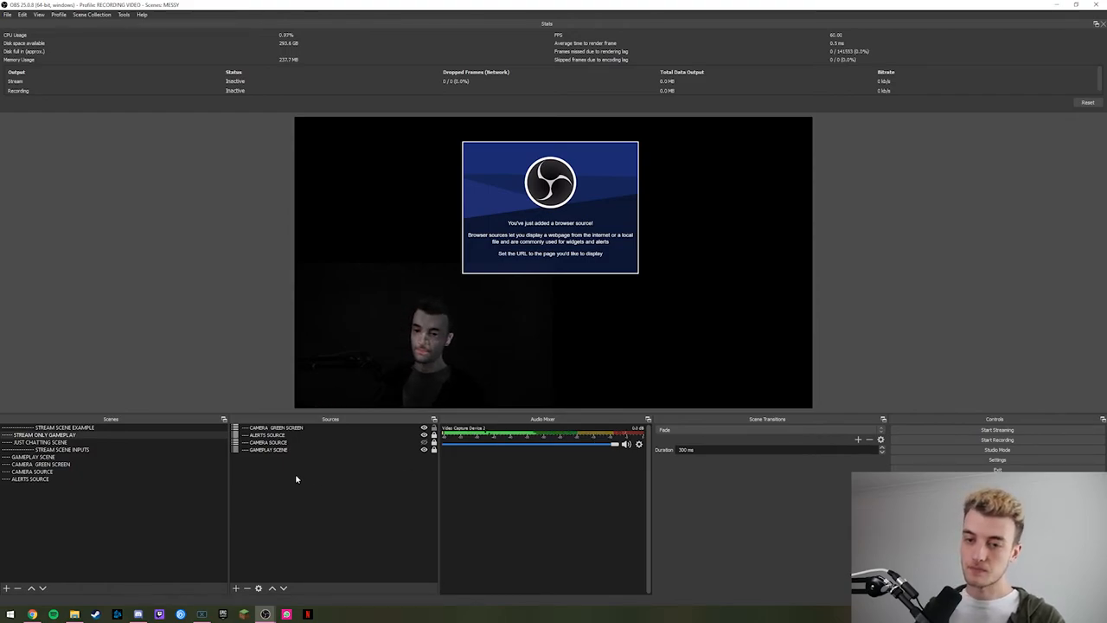
click(38, 442)
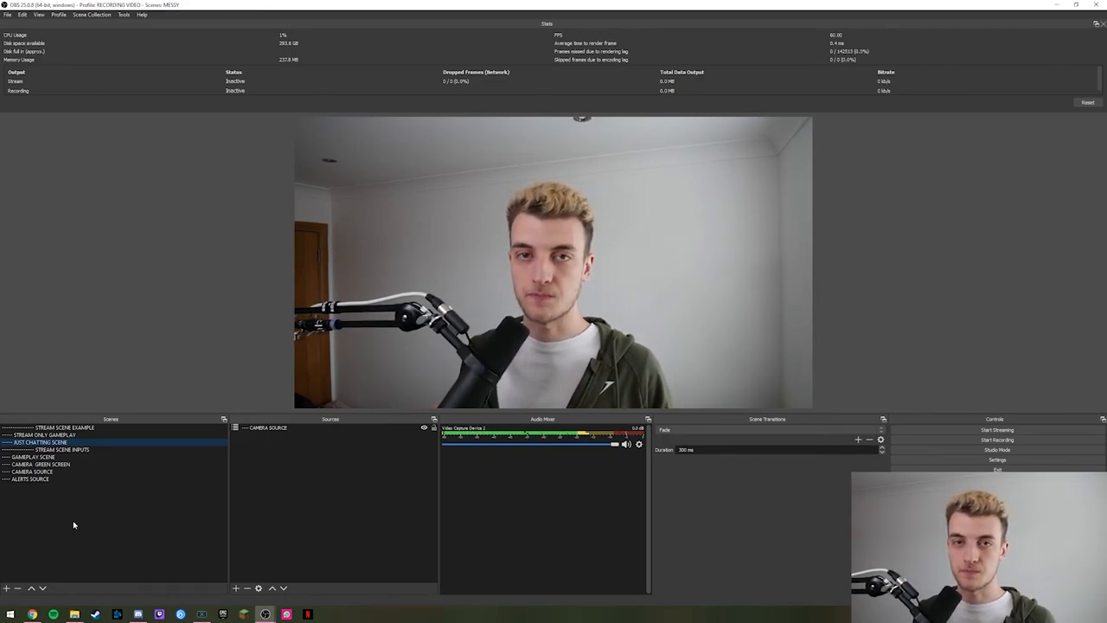
- Review the CAMERA GREEN SCREEN, CAMERA SOURCE and STREAM ONLY GAMEPLAY scenes
click(41, 463)
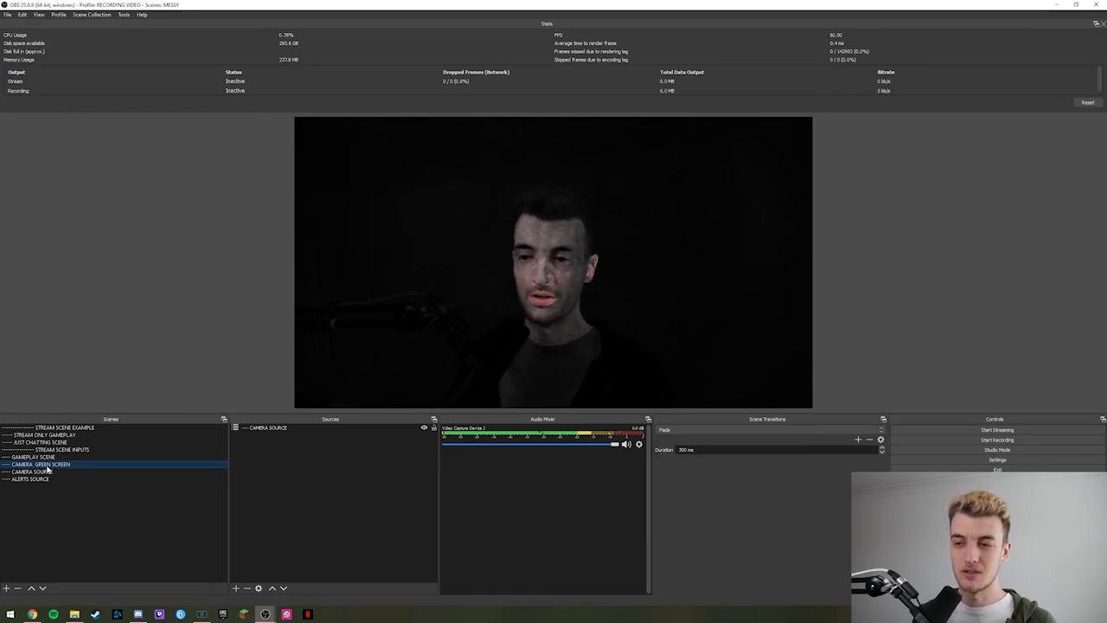
click(31, 470)
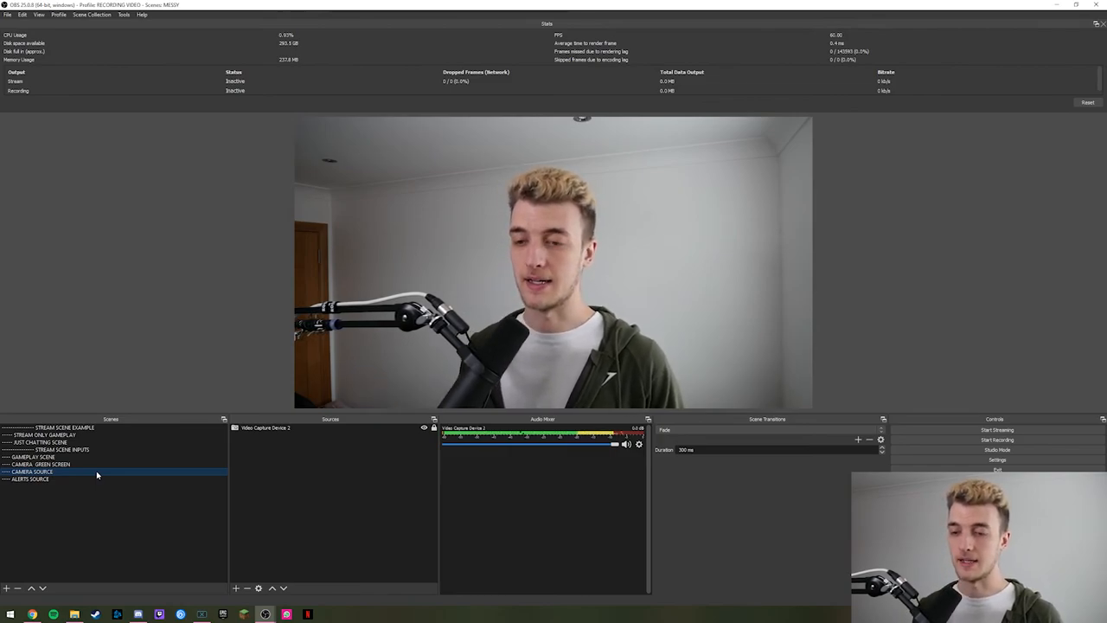
click(52, 434)
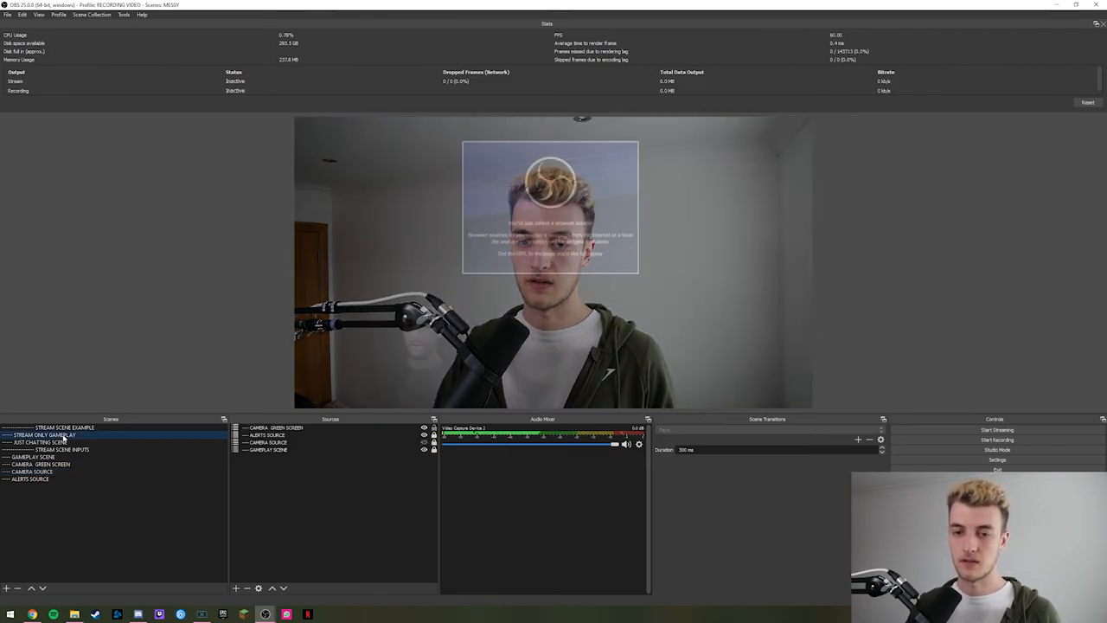
- Switch to the streaming scene collection and view its stream scenes, ending on WEBCAM FULLSCREEN
click(60, 427)
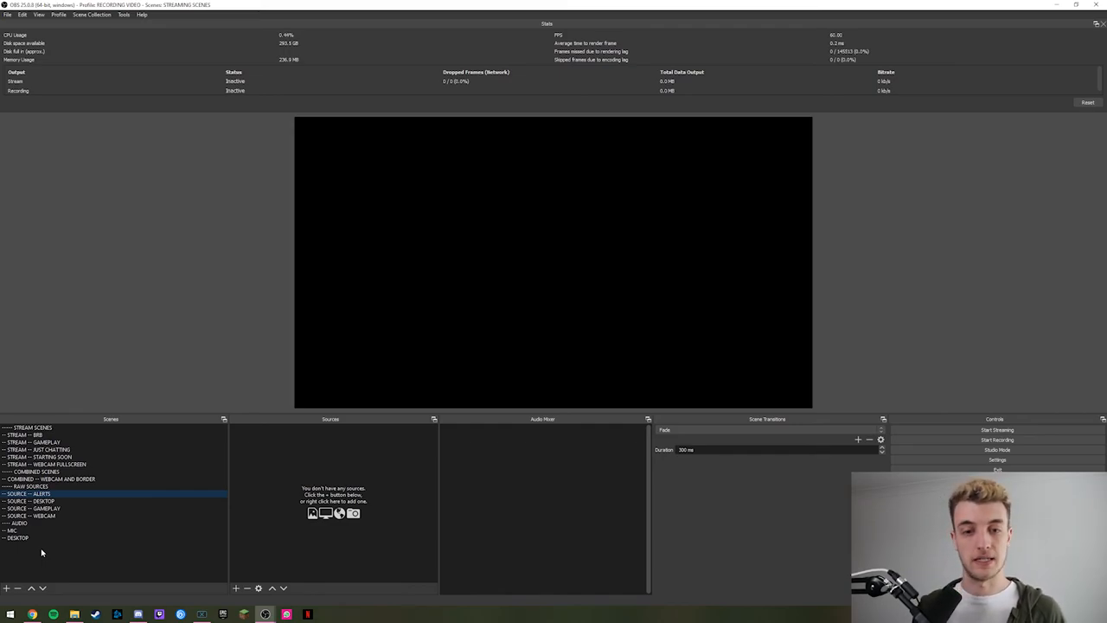
click(48, 457)
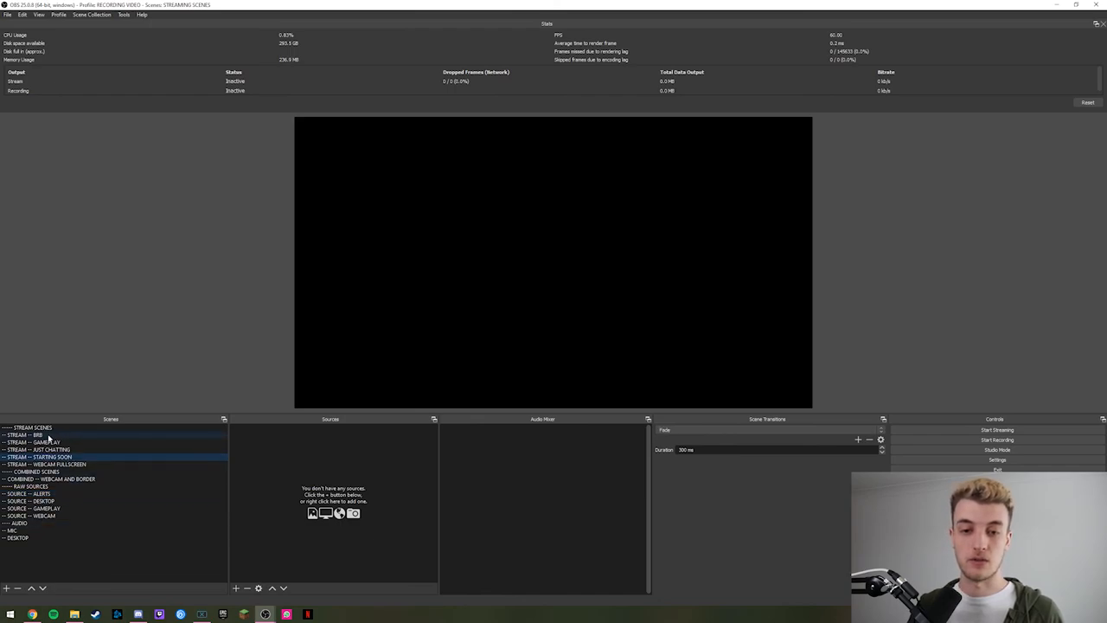
click(52, 464)
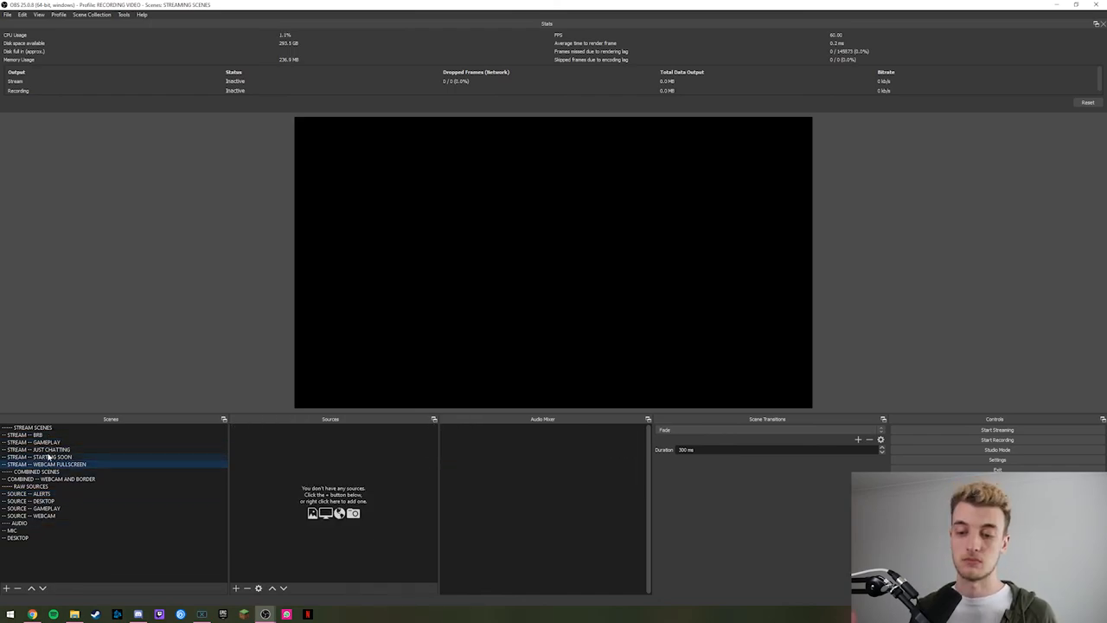